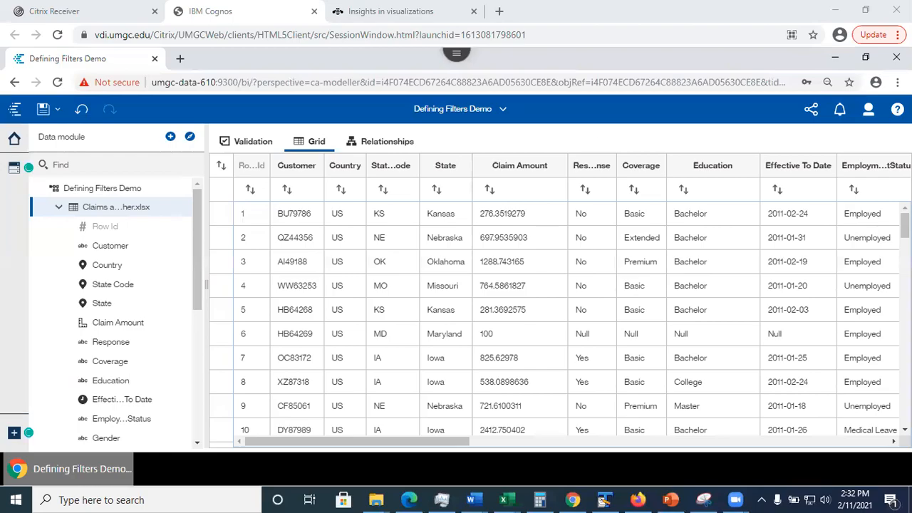
mouse_move(595, 128)
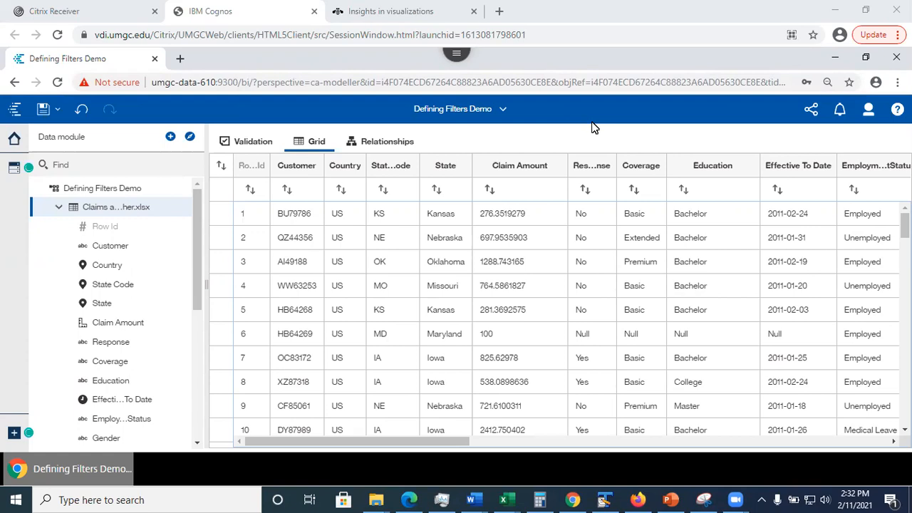
mouse_move(519, 126)
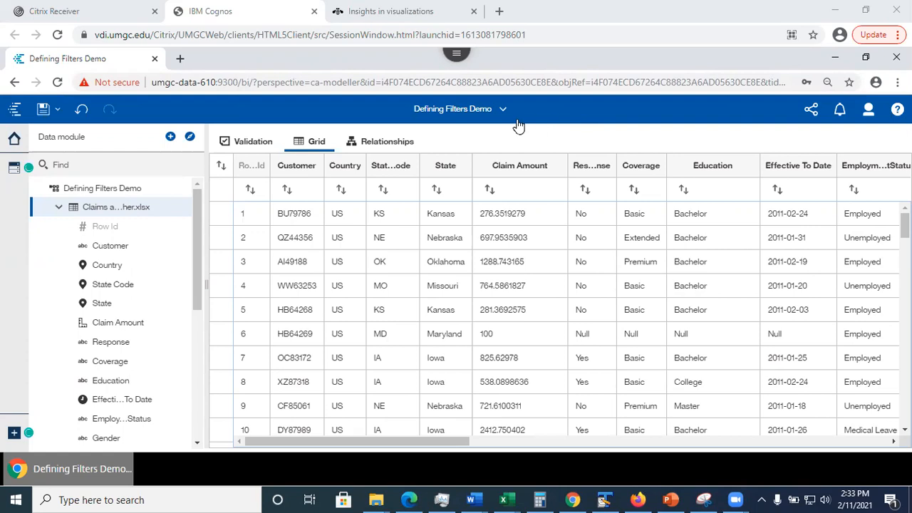
mouse_move(206, 187)
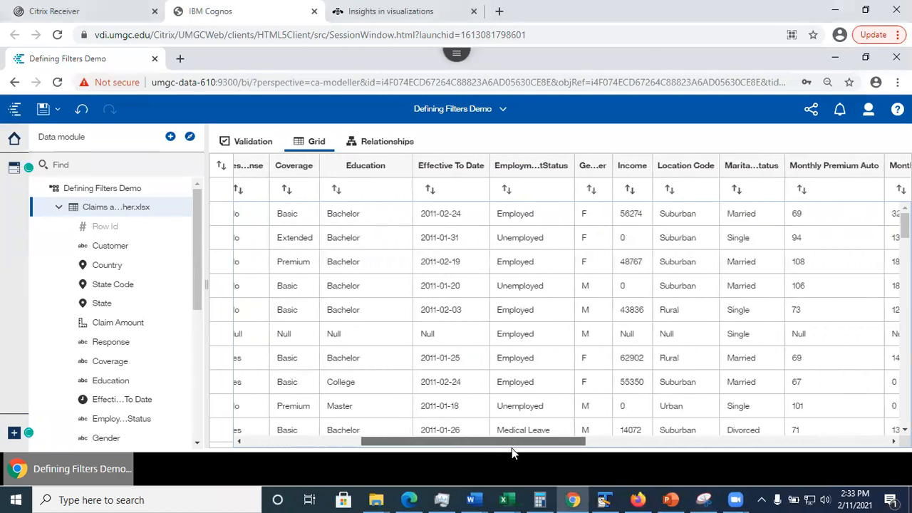
Step: Open Manage filters for the Claims table and choose a filter column via expression editor
scroll("right", 3)
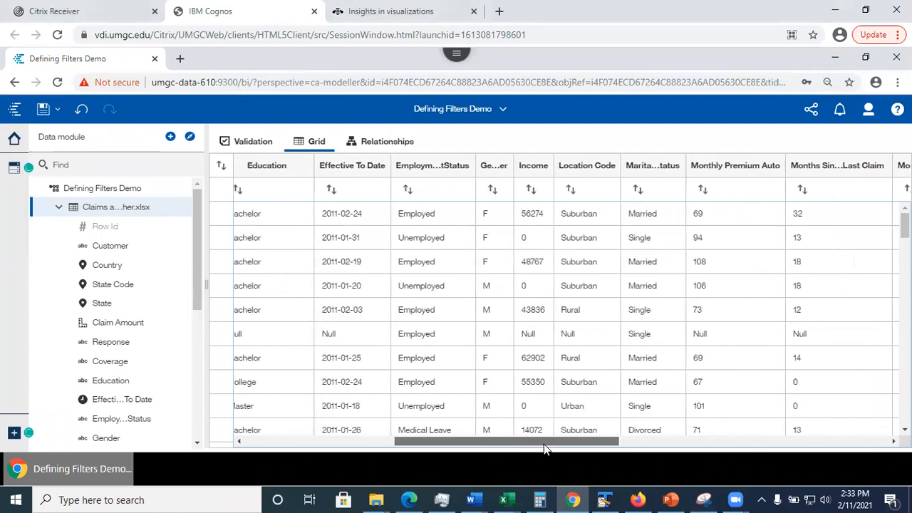
scroll("right", 3)
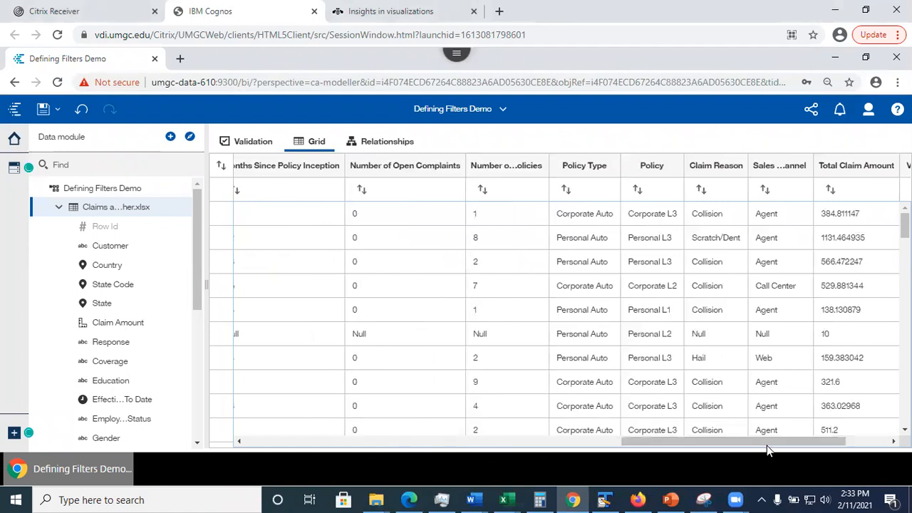
mouse_move(779, 166)
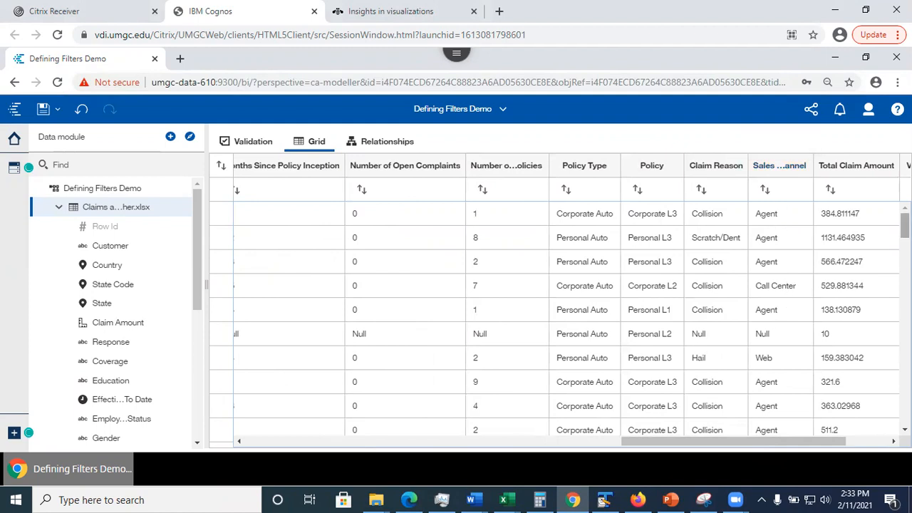
scroll("down", 3)
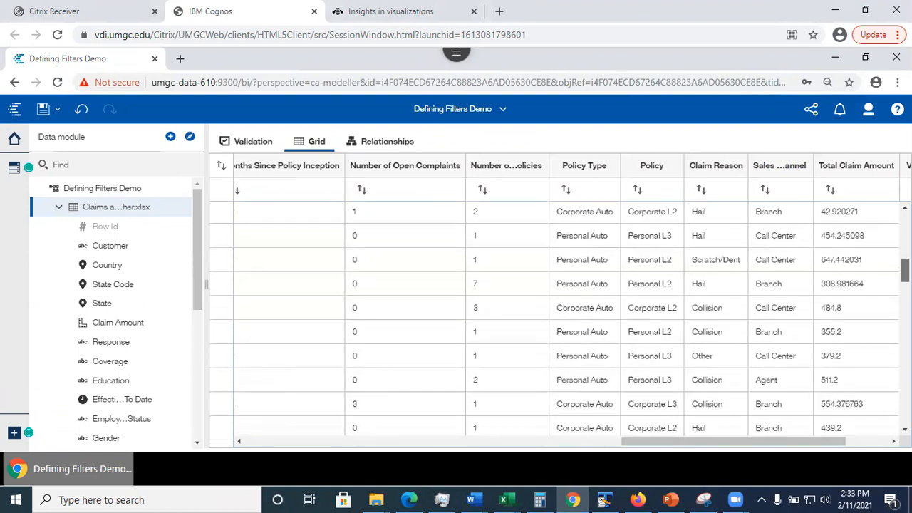
scroll("down", 3)
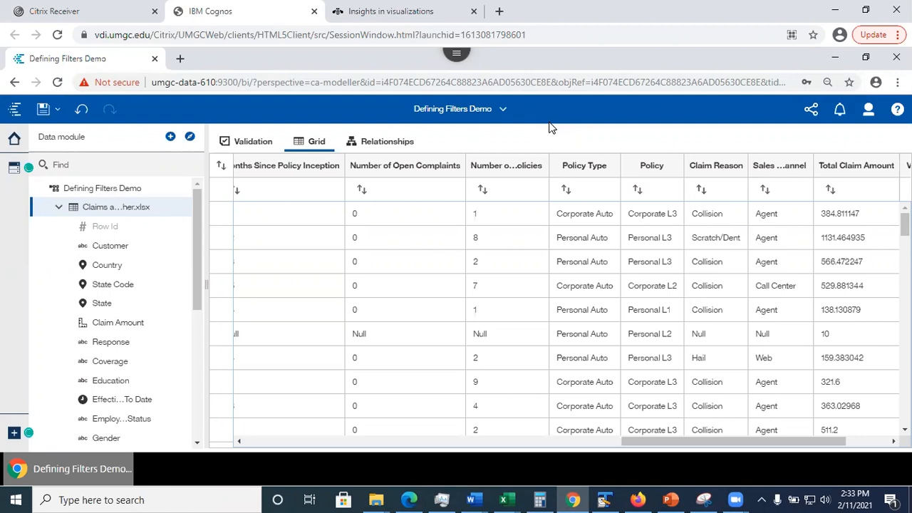
mouse_move(433, 171)
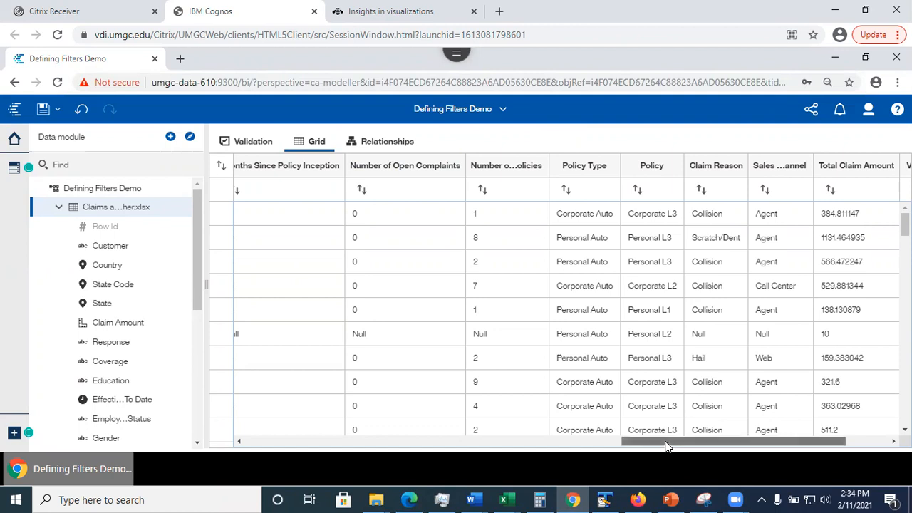
scroll("right", 3)
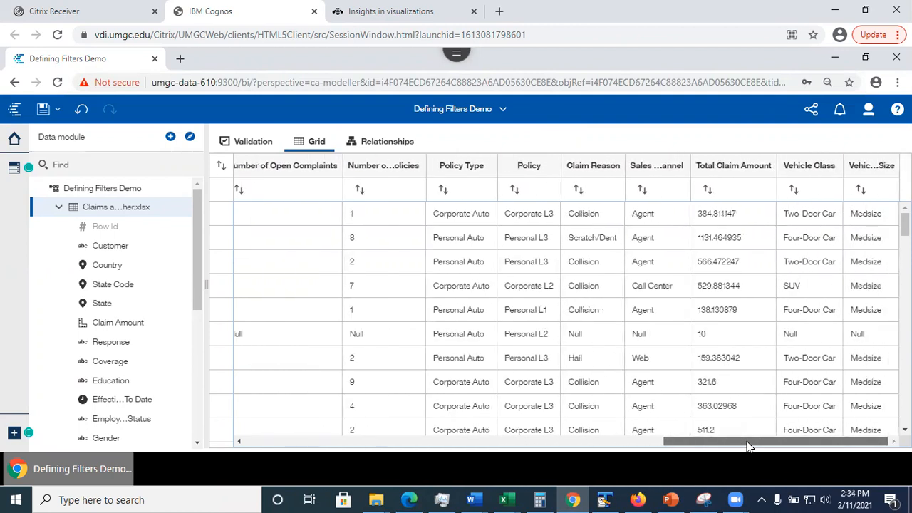
mouse_move(641, 189)
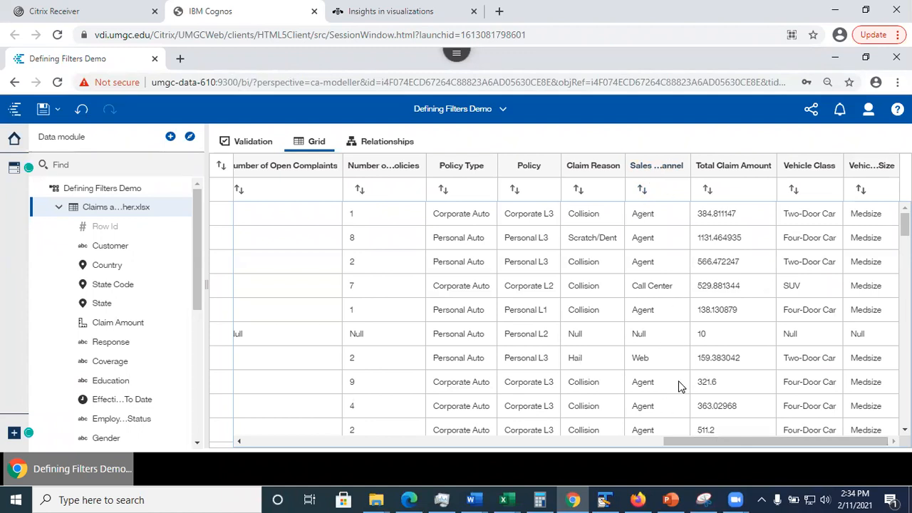
mouse_move(661, 259)
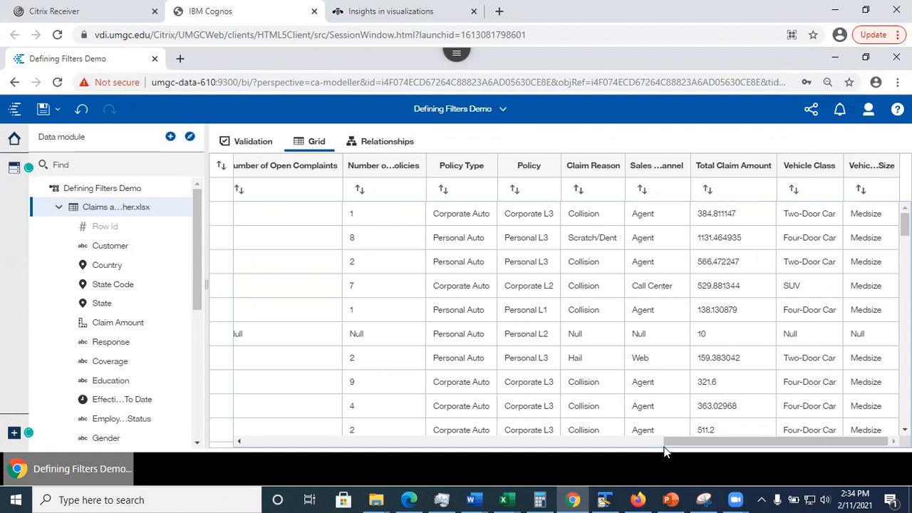
mouse_move(656, 366)
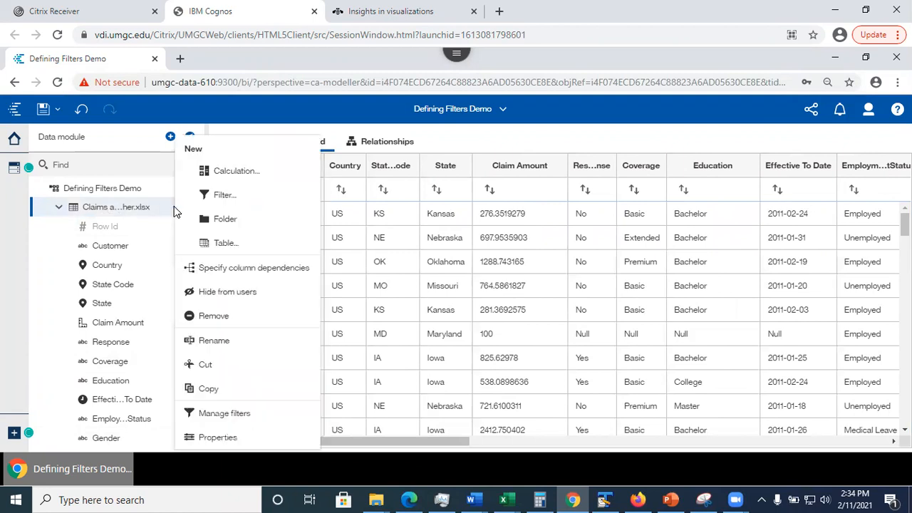
mouse_move(224, 413)
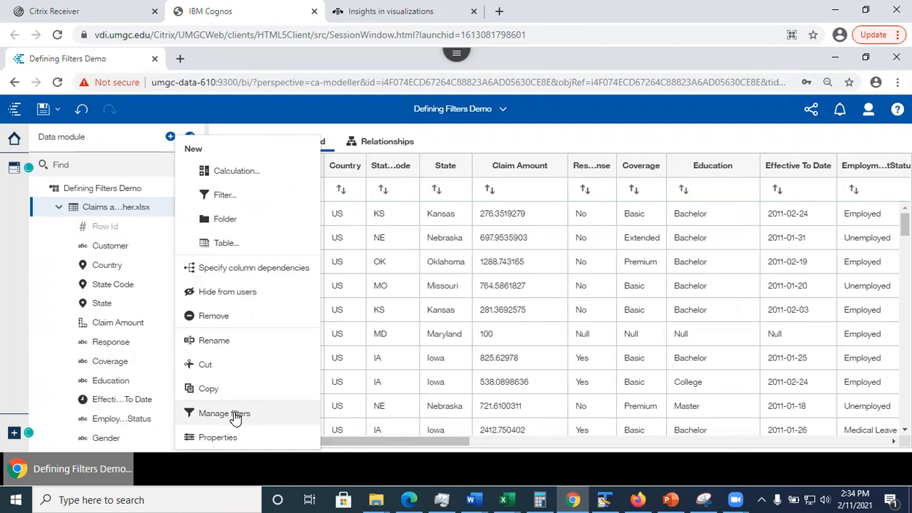
left_click(224, 414)
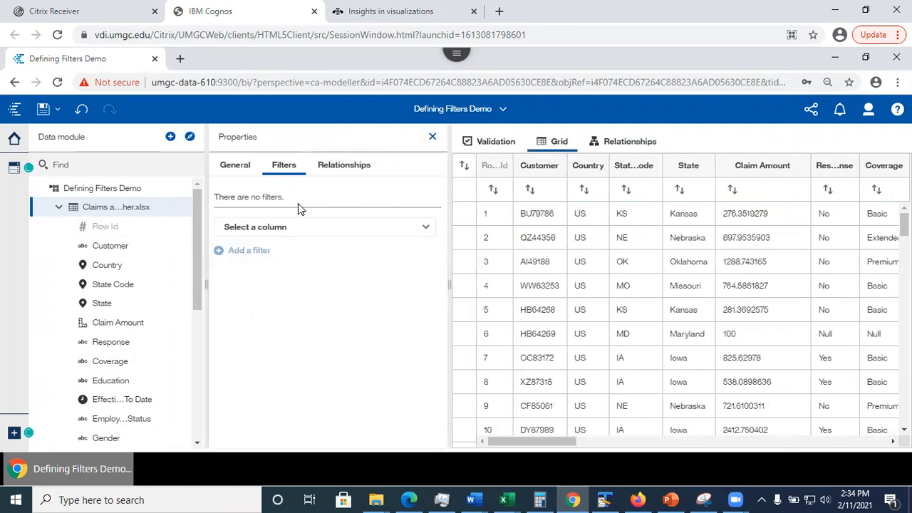
mouse_move(384, 238)
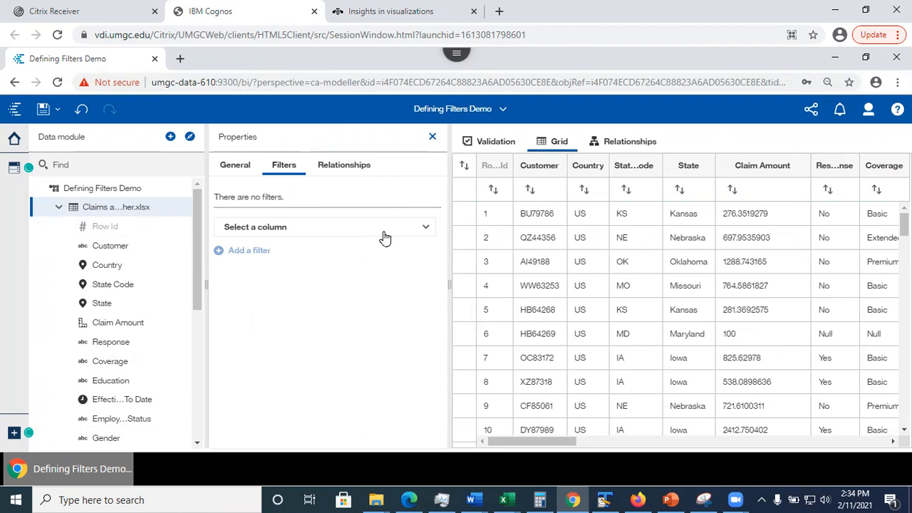
left_click(425, 226)
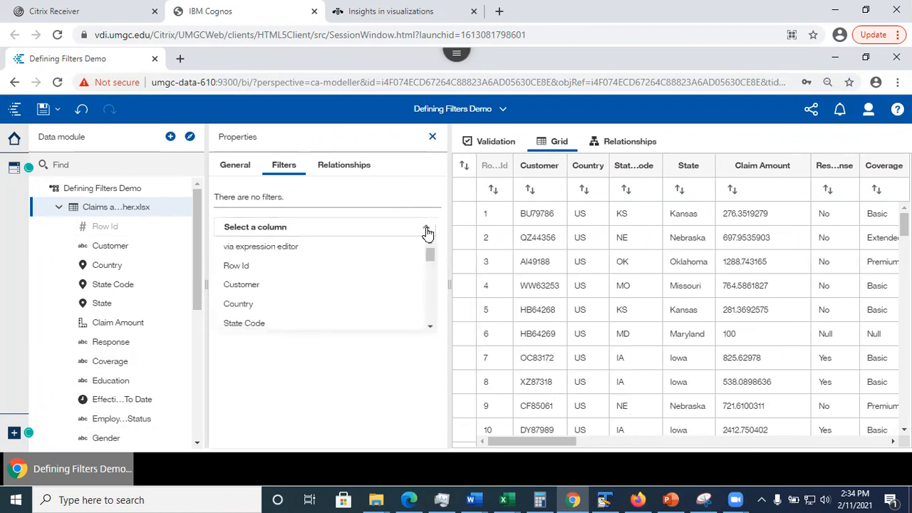
left_click(260, 246)
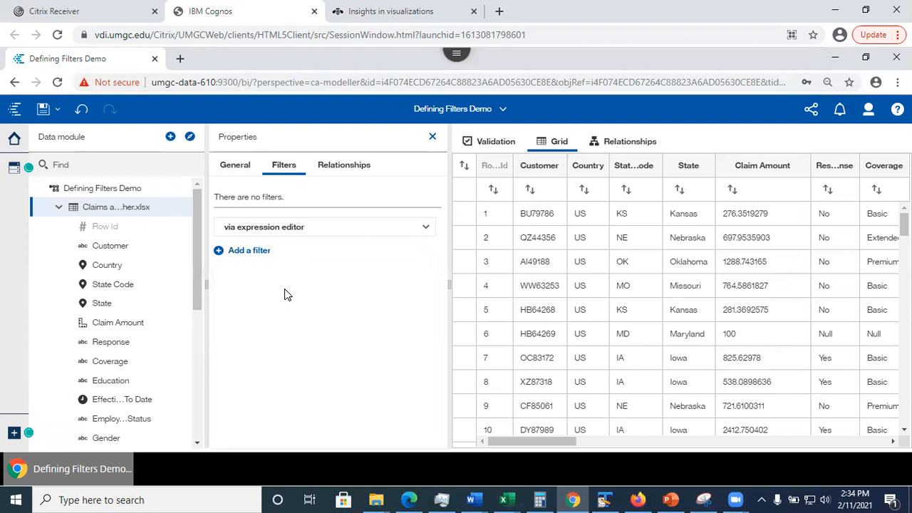
mouse_move(249, 250)
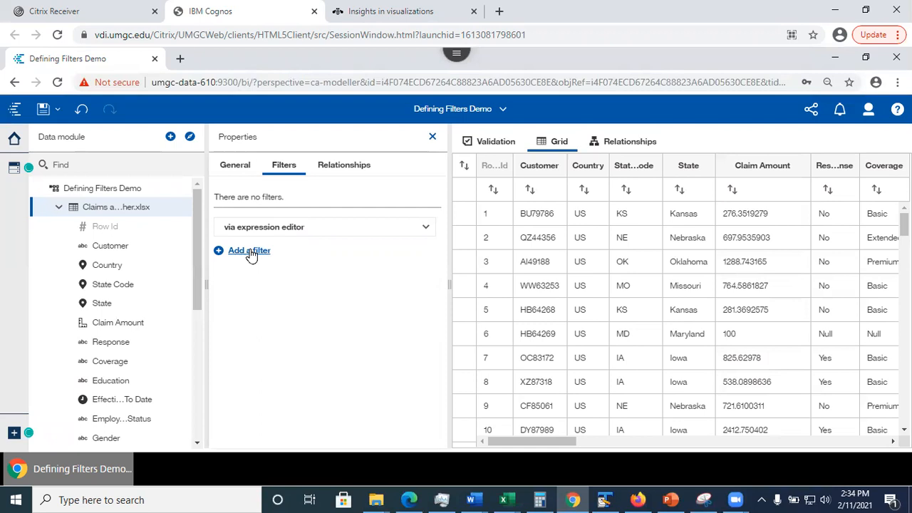
Step: Add a new filter named 'Filter sales channel' and place the cursor in its empty expression
left_click(248, 250)
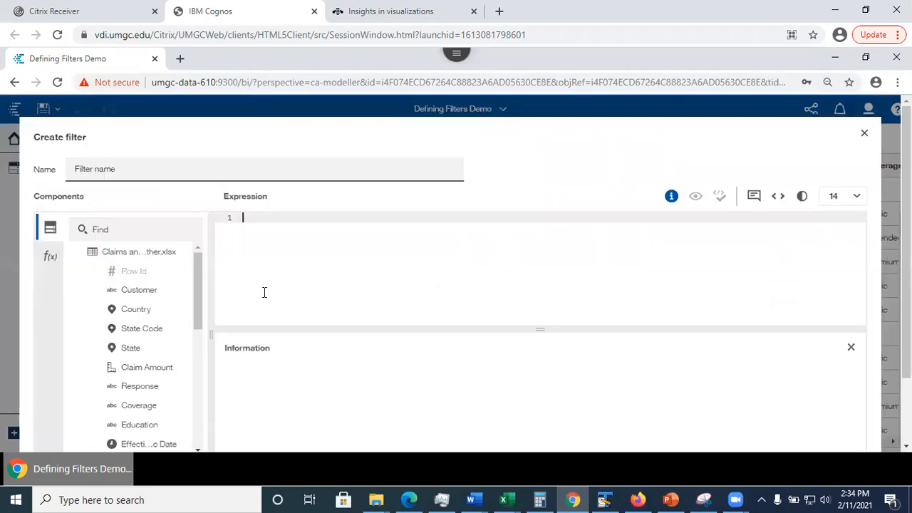
left_click(264, 169)
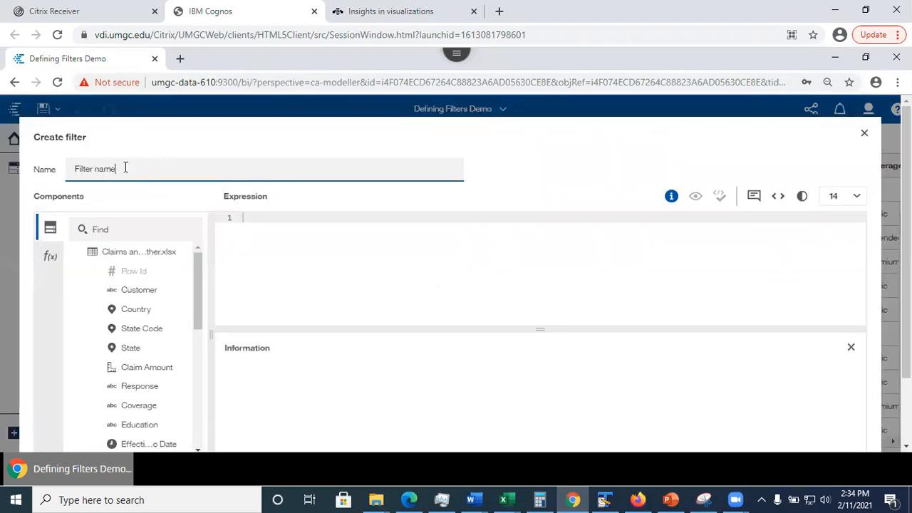
double_click(103, 169)
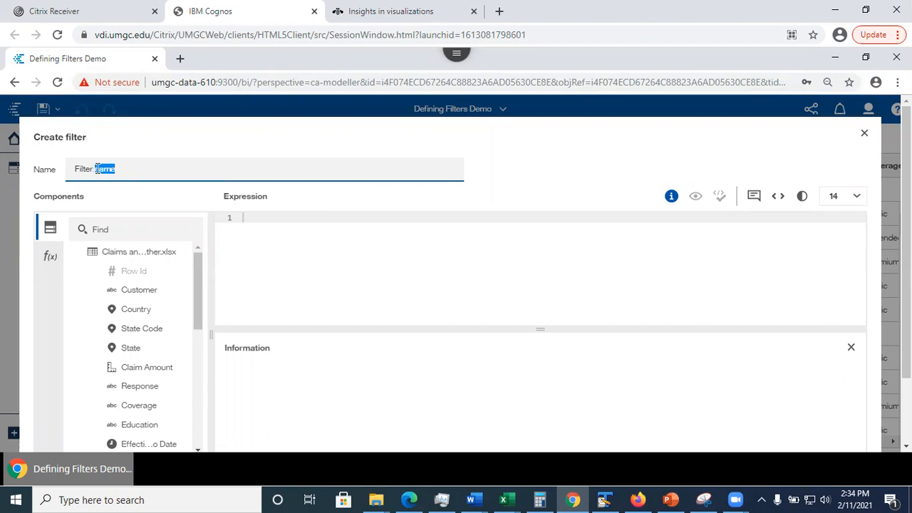
type("d")
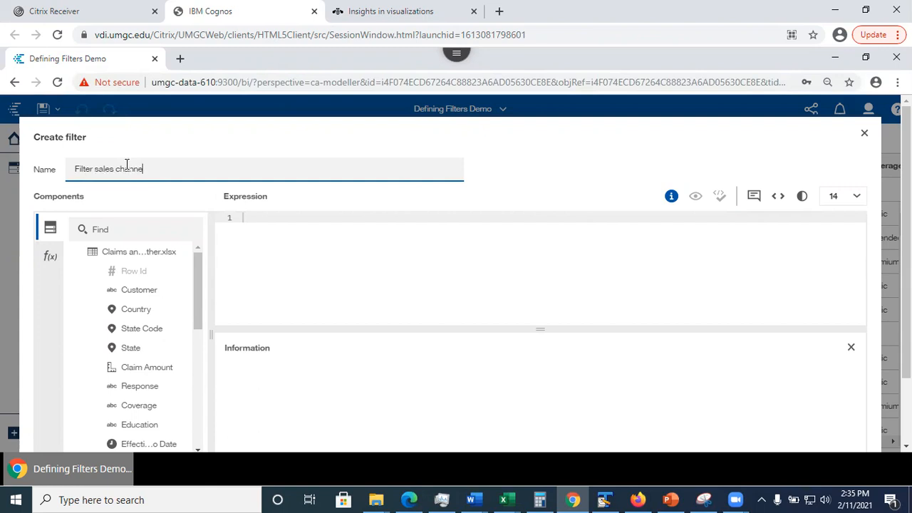
type("l")
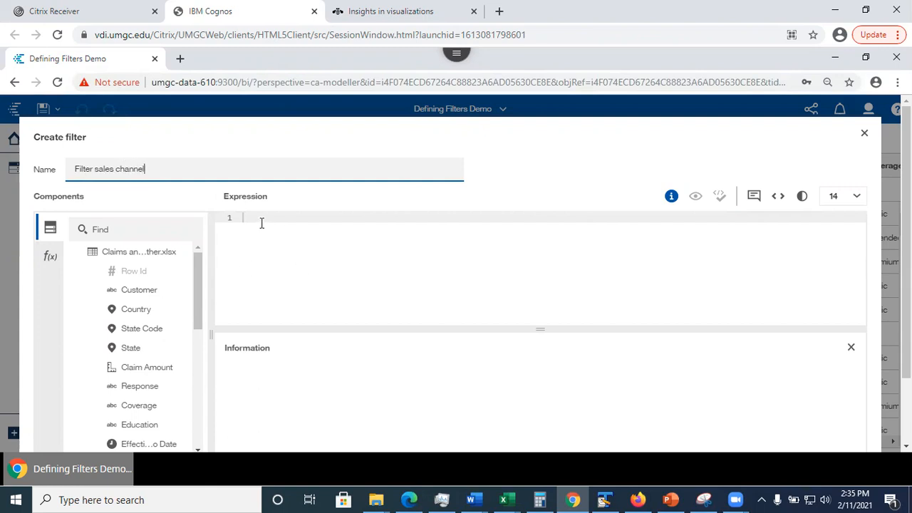
left_click(260, 217)
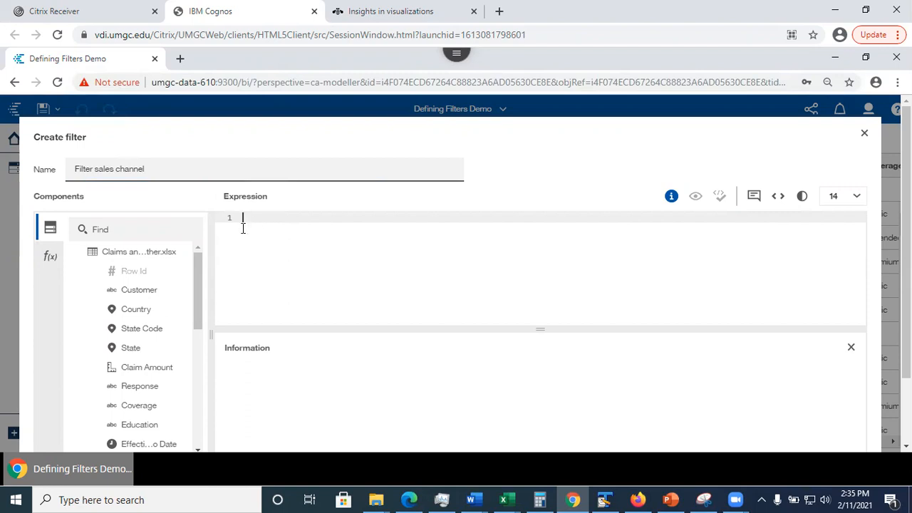
Step: Write the expression Sales_Channel='Web' with the Functions Operators list shown
scroll("down", 3)
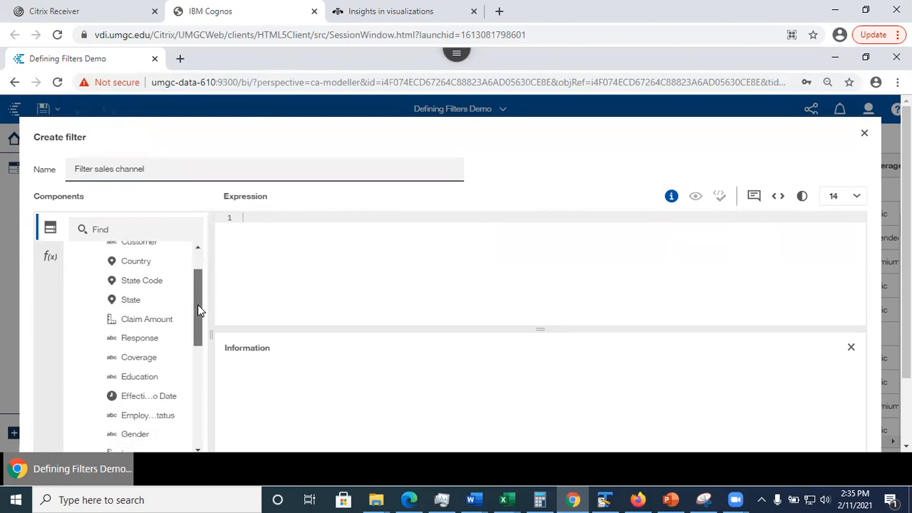
scroll("down", 3)
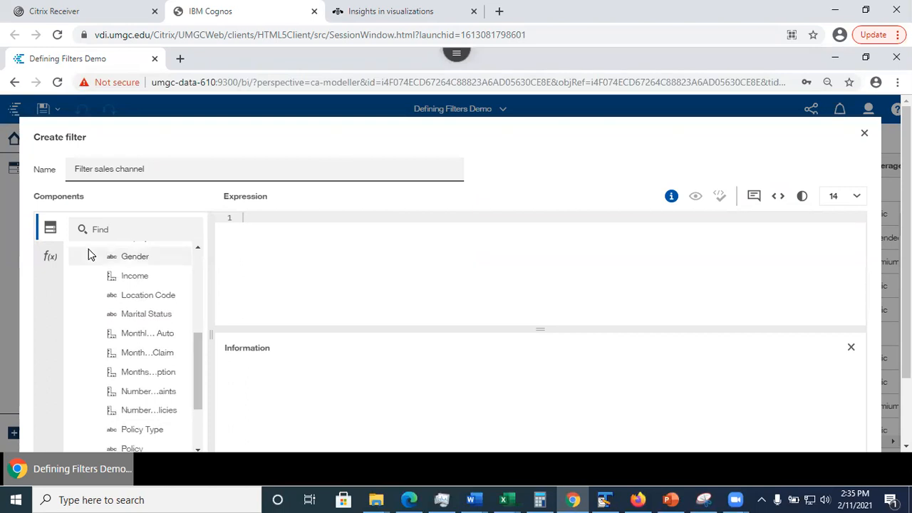
scroll("down", 3)
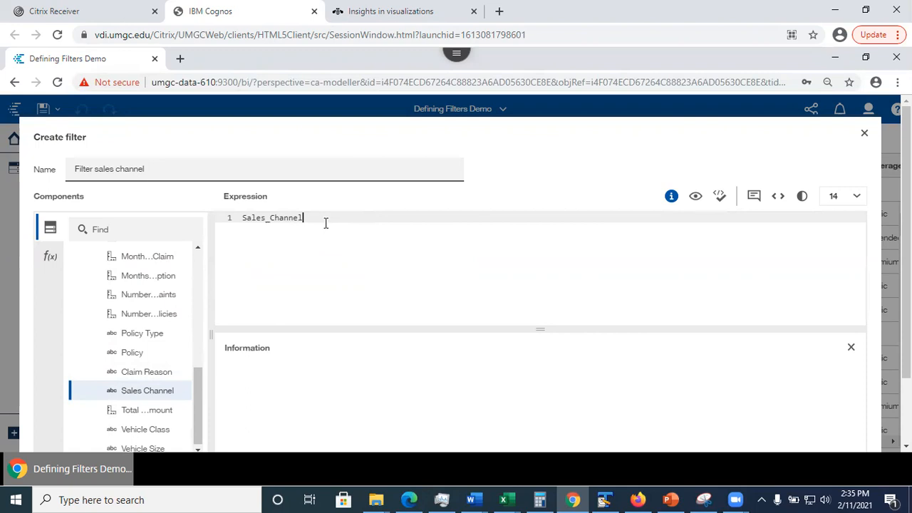
left_click(50, 256)
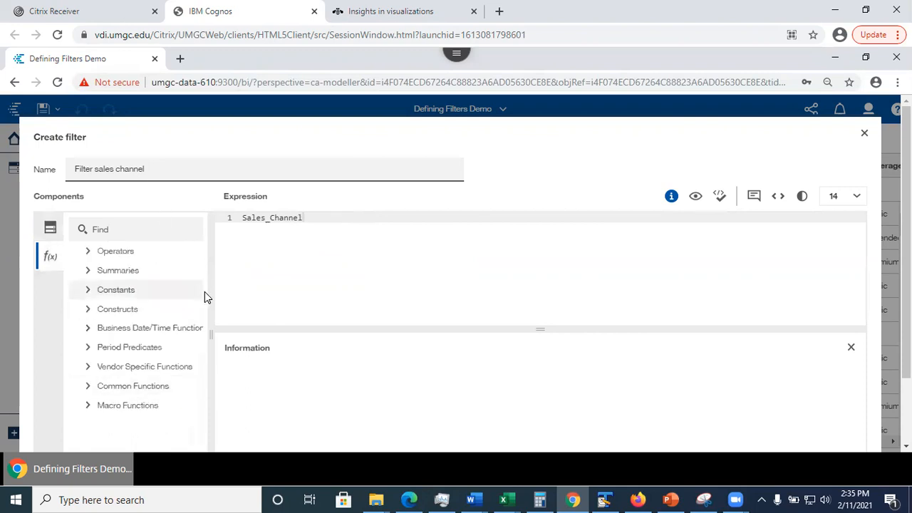
left_click(115, 251)
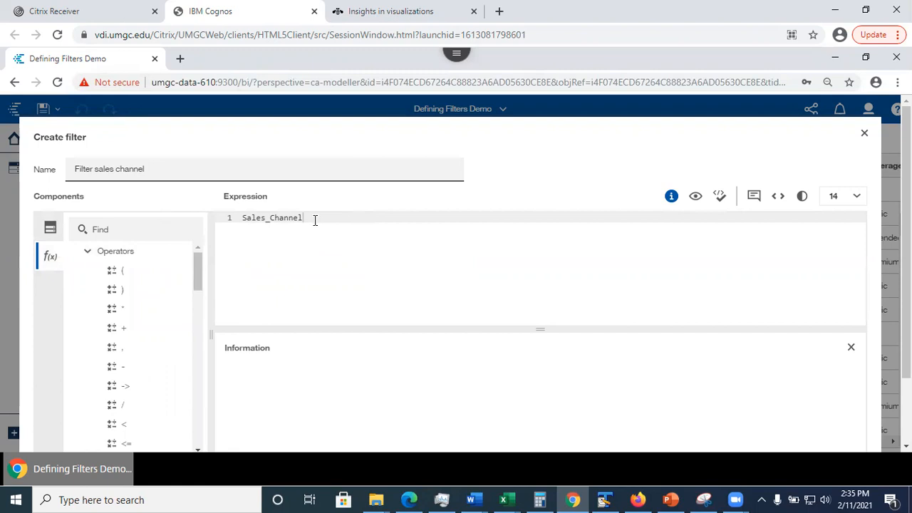
type("=")
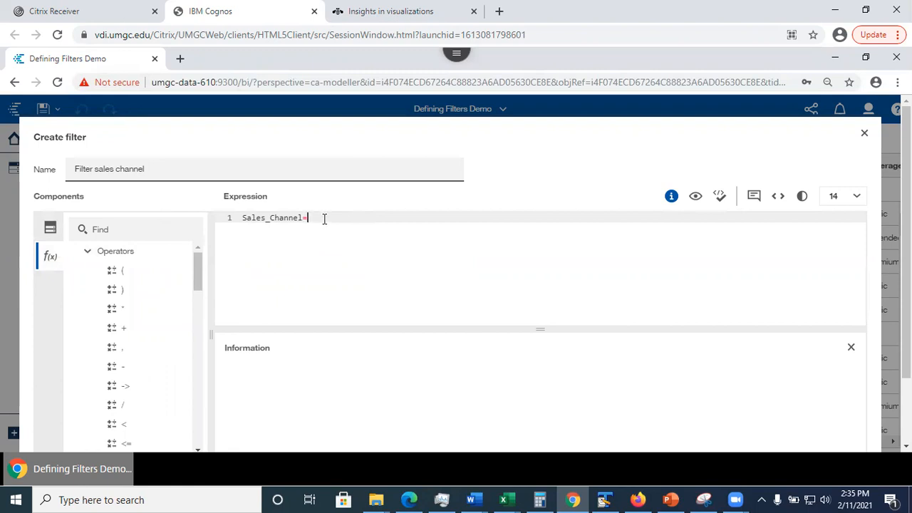
type("'")
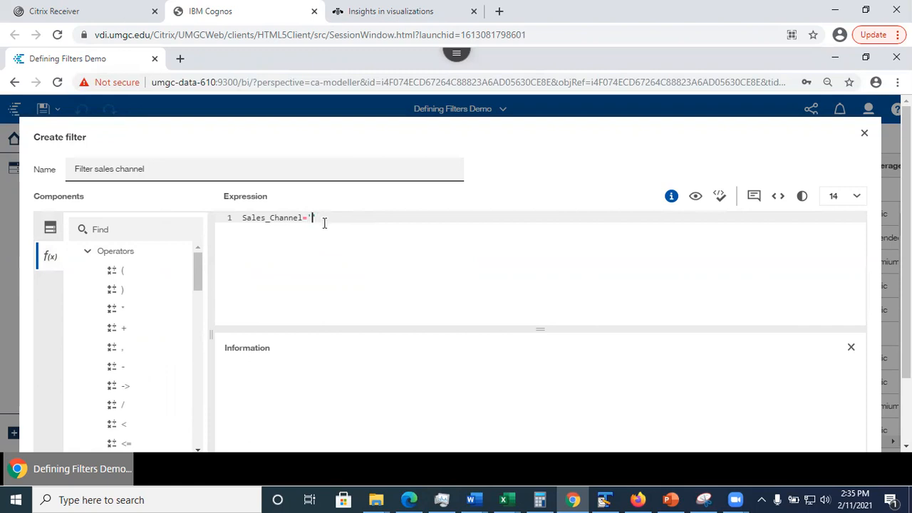
type("W")
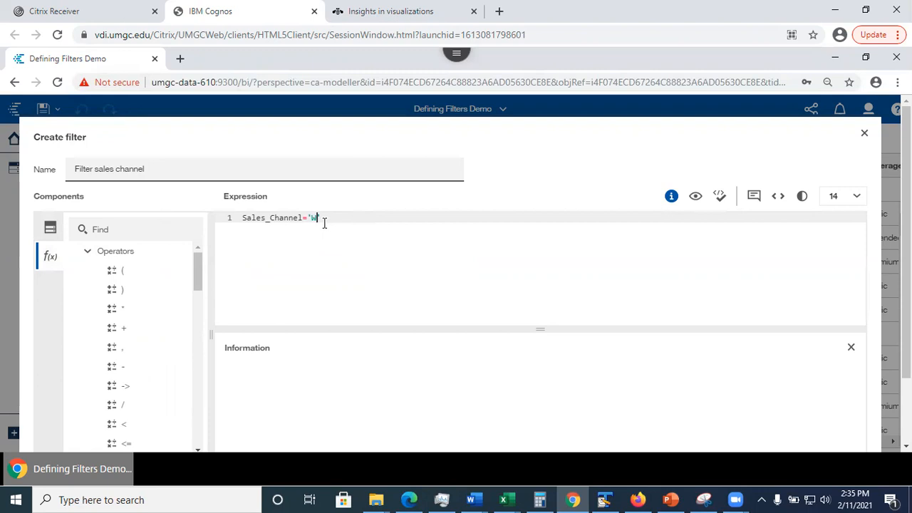
type("eb")
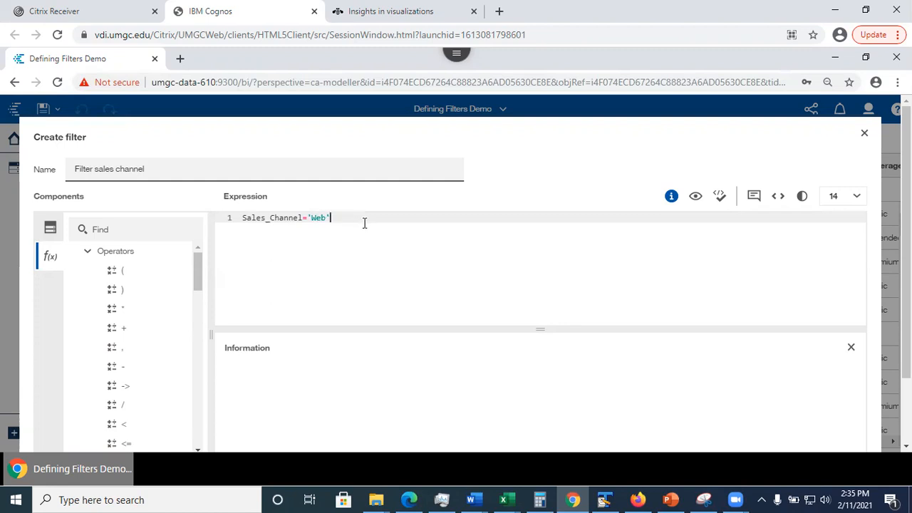
mouse_move(263, 219)
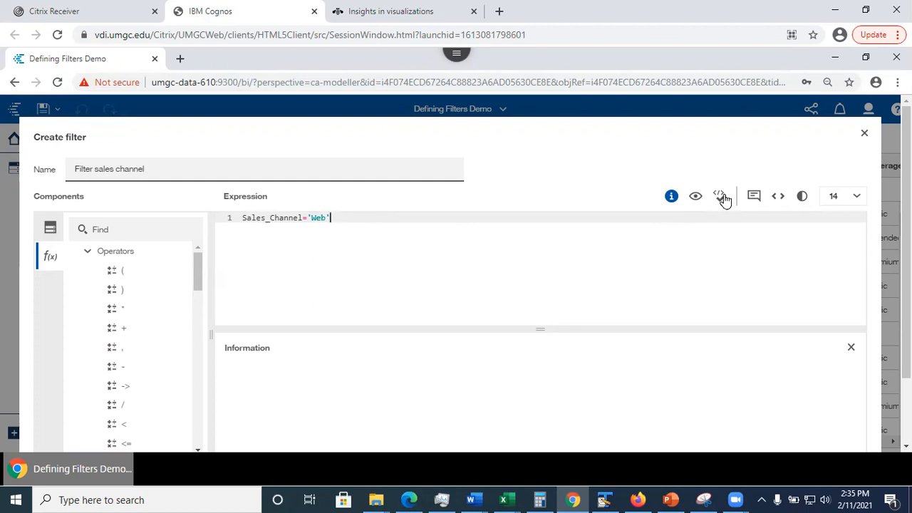
mouse_move(719, 196)
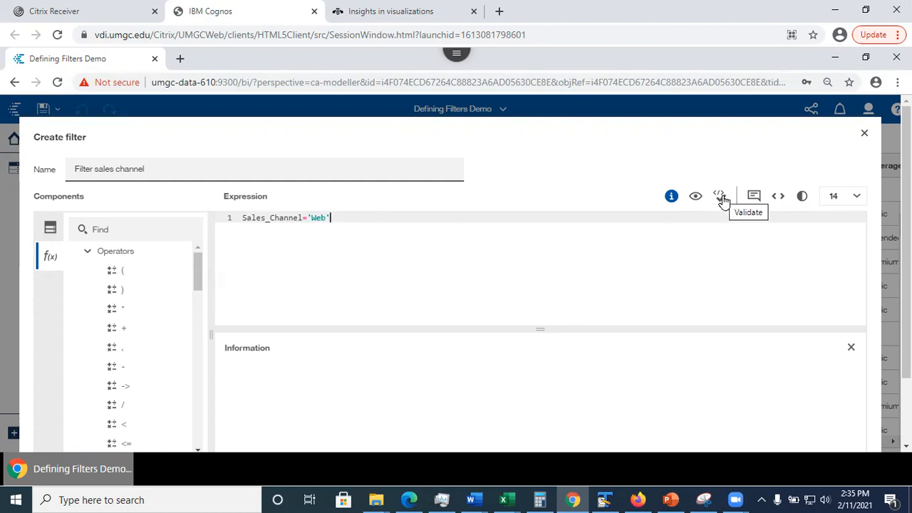
Step: Validate the Sales_Channel='Web' expression and save it as the table's filter
left_click(720, 196)
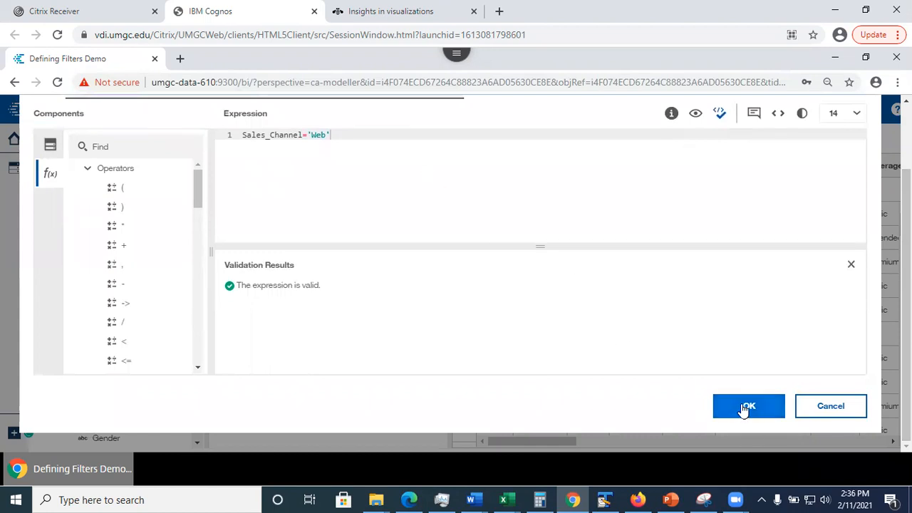
left_click(748, 405)
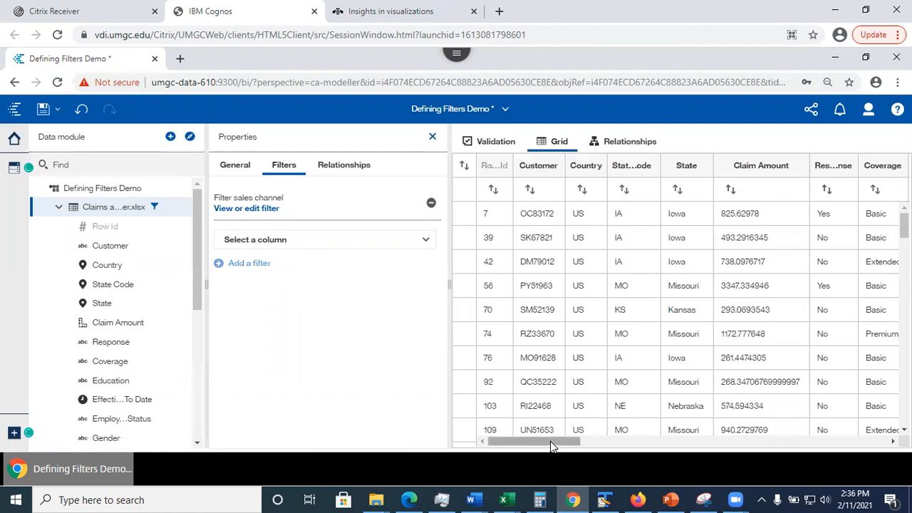
Step: Scroll the grid to the Sales Channel column and confirm rows show only Web
scroll("right", 3)
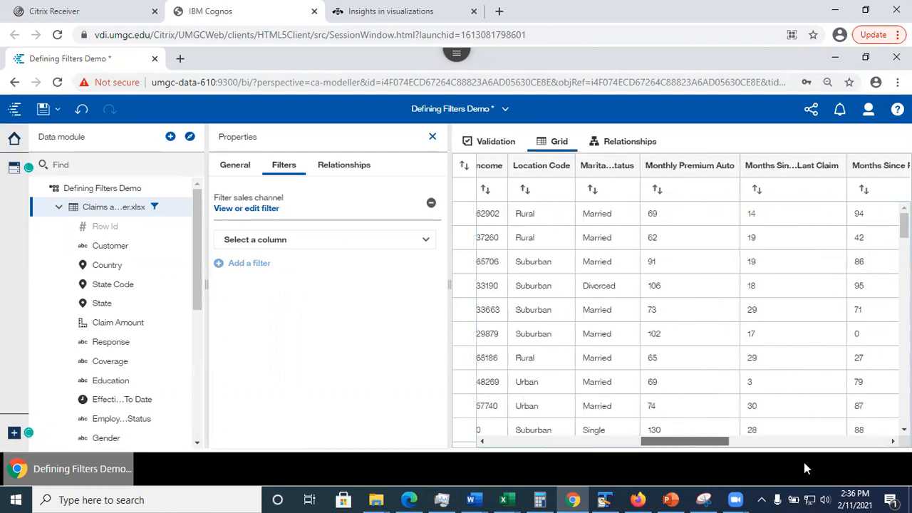
scroll("right", 3)
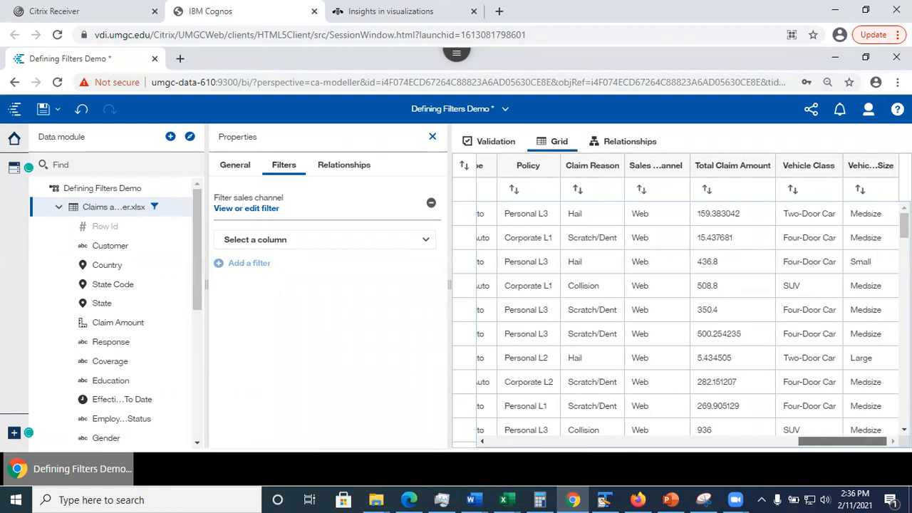
mouse_move(655, 165)
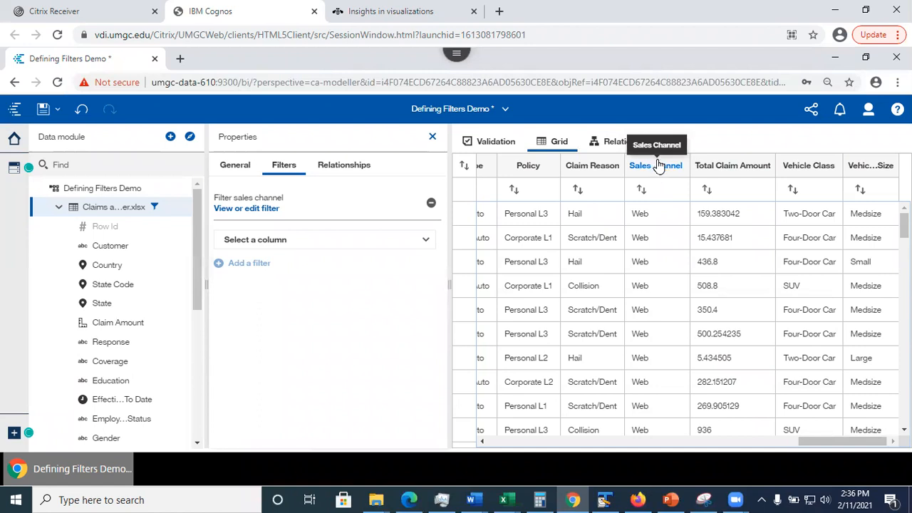
mouse_move(677, 289)
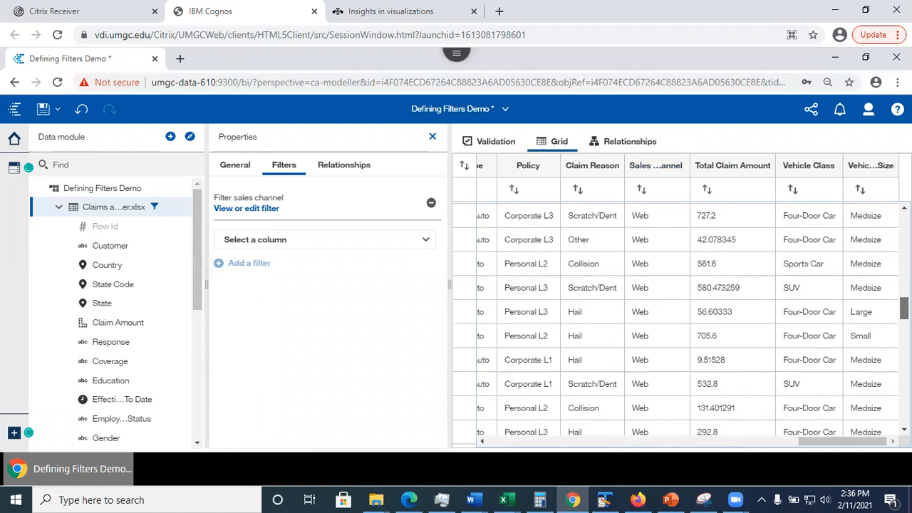
scroll("down", 3)
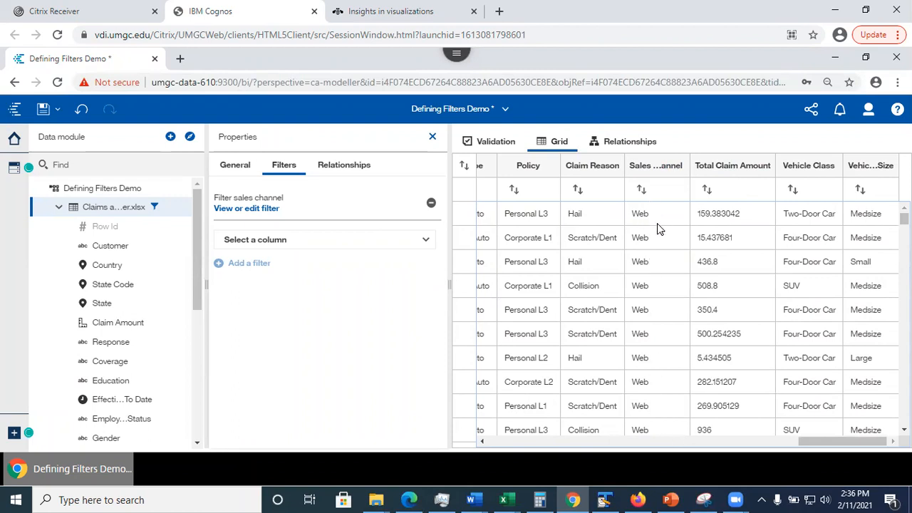
mouse_move(311, 379)
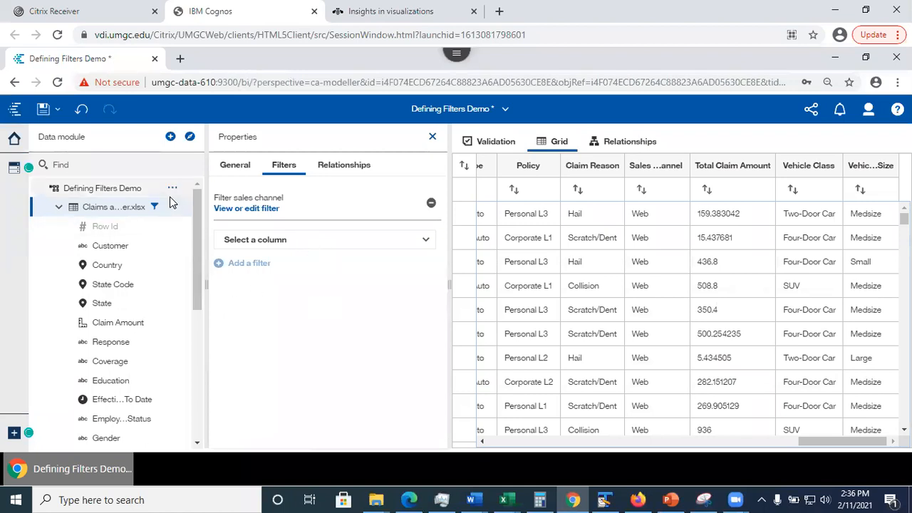
mouse_move(260, 195)
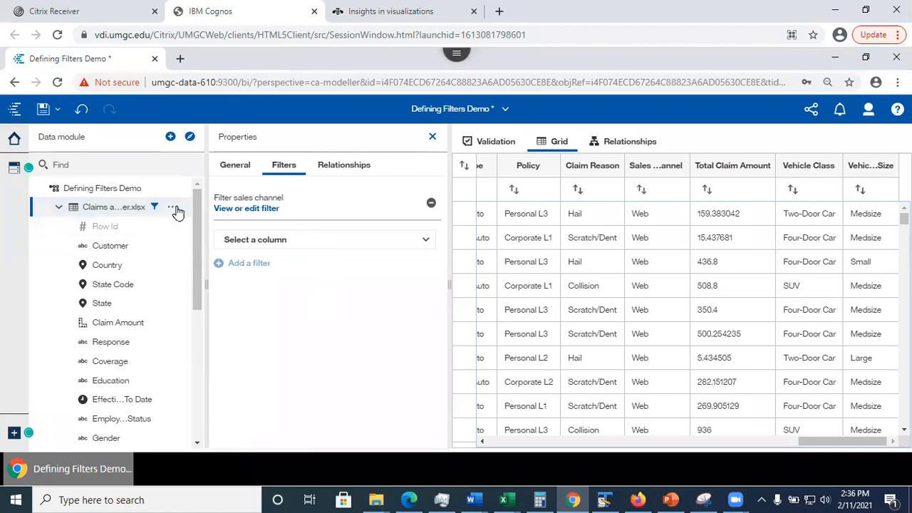
left_click(432, 136)
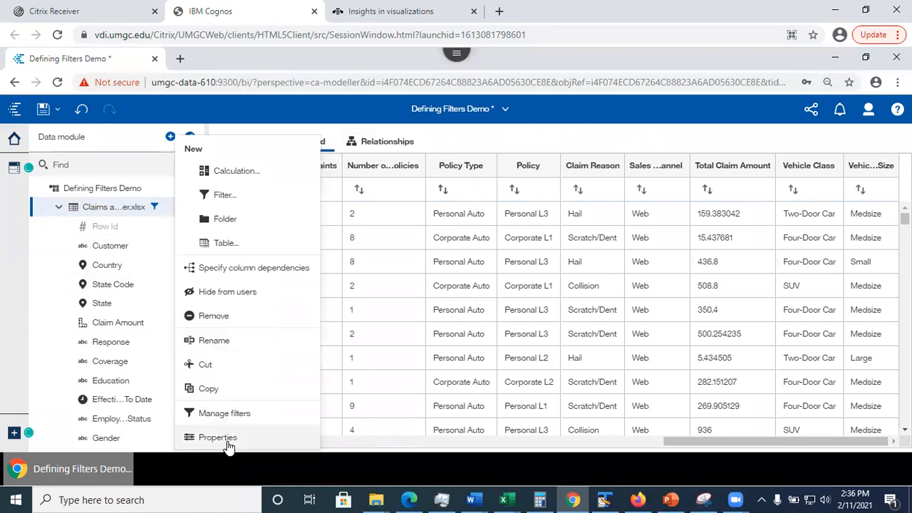
left_click(218, 437)
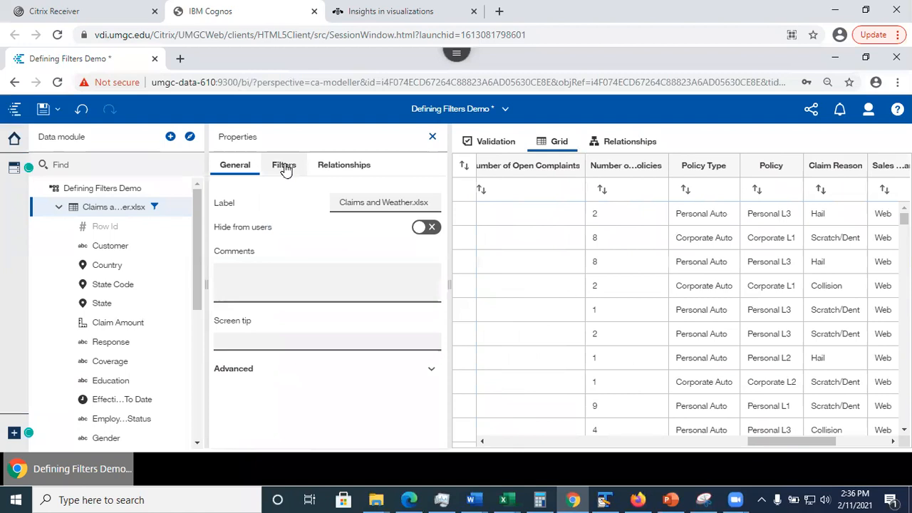
left_click(283, 165)
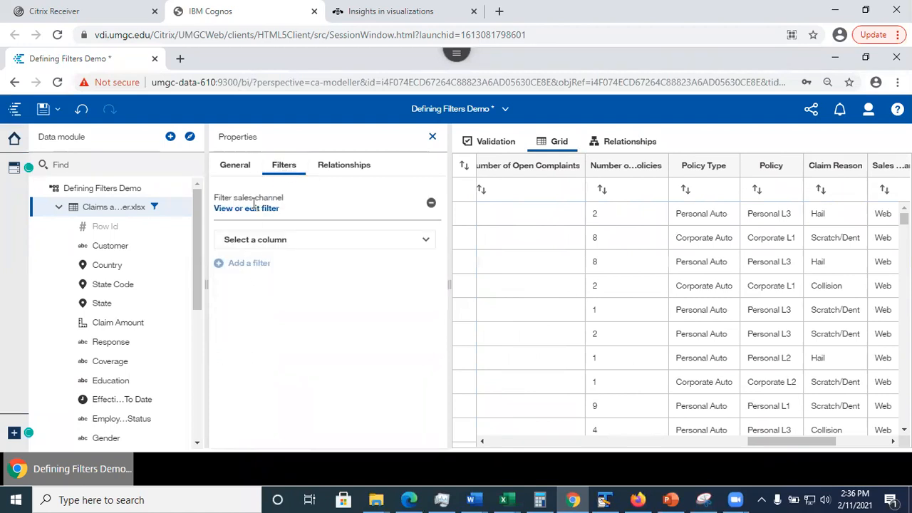
mouse_move(234, 197)
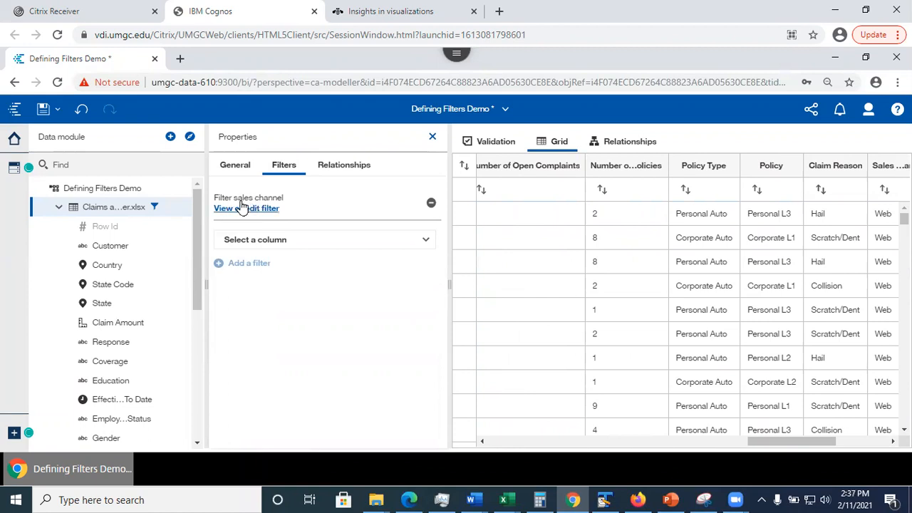
mouse_move(246, 212)
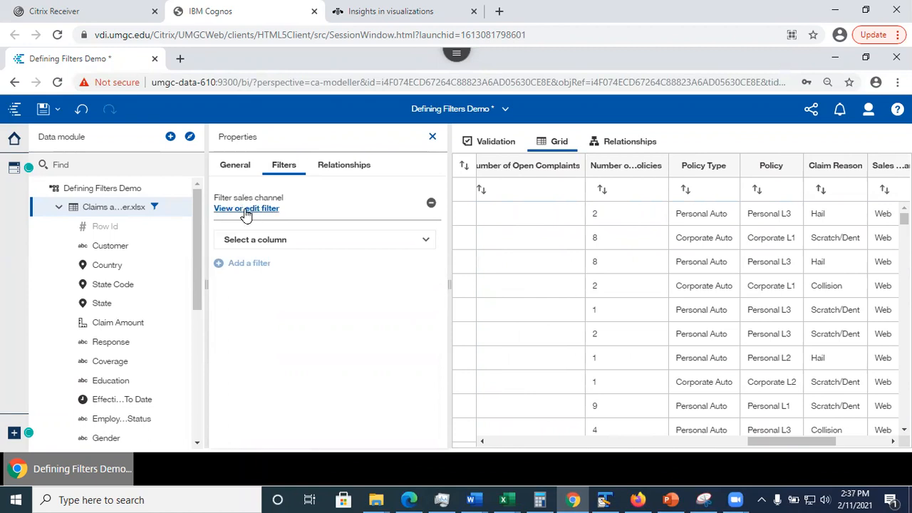
mouse_move(249, 215)
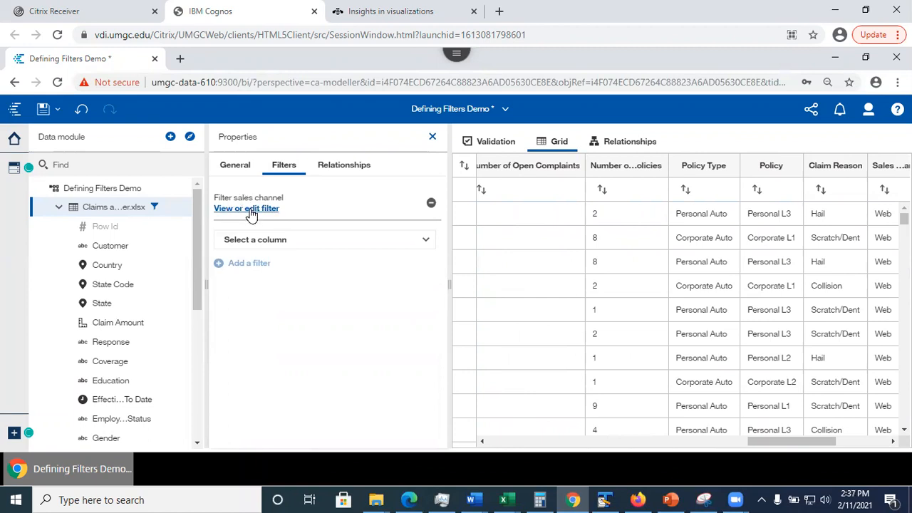
mouse_move(246, 208)
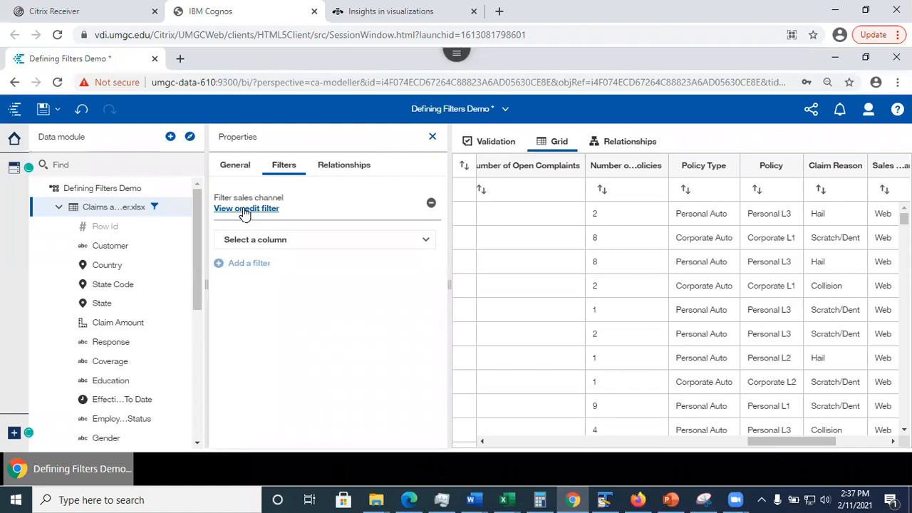
mouse_move(279, 219)
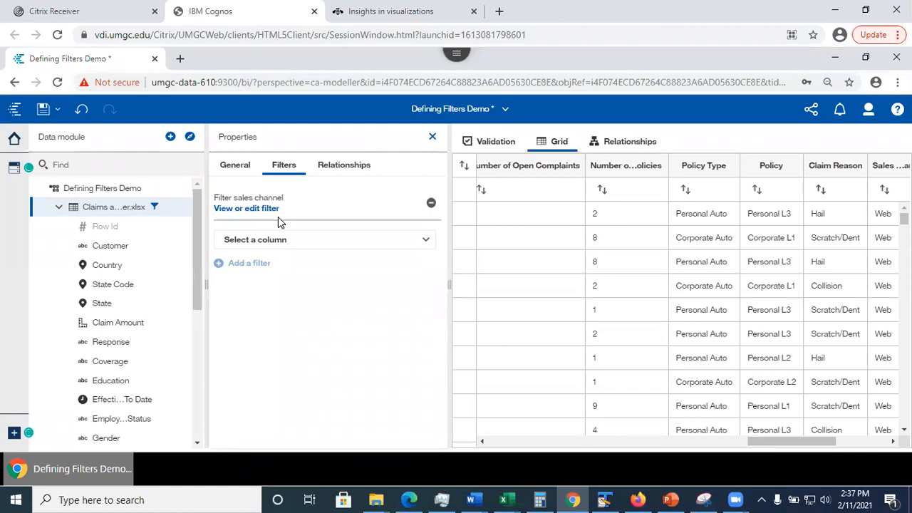
Step: Edit Filter sales channel to read Sales_Channel 'Web' and scroll the Operators list down
left_click(246, 208)
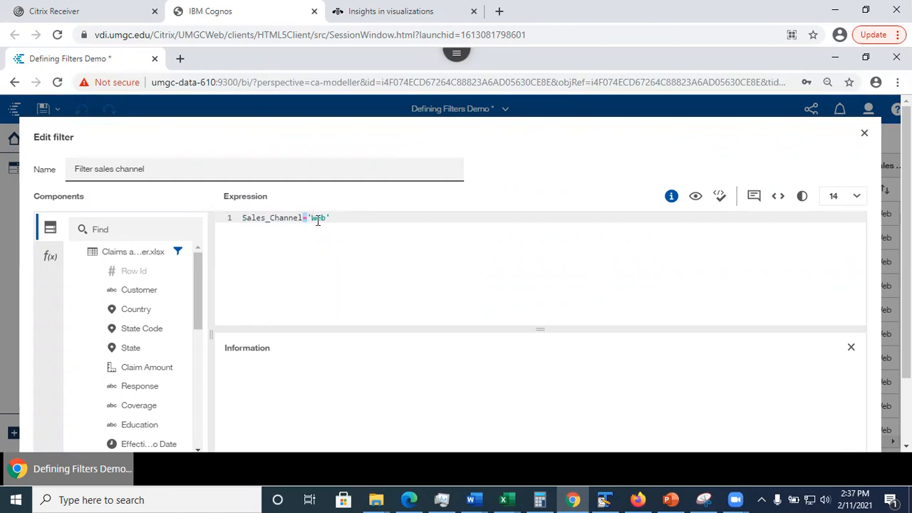
type("Web")
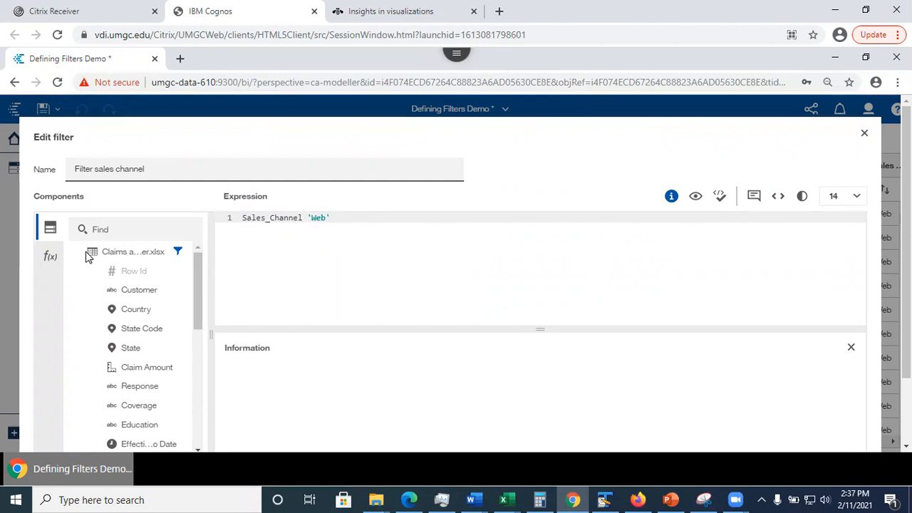
left_click(50, 256)
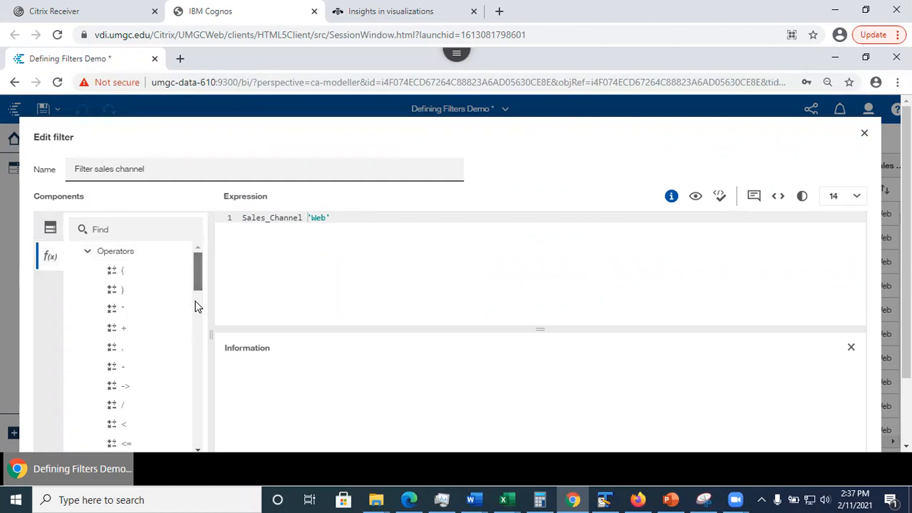
scroll("down", 3)
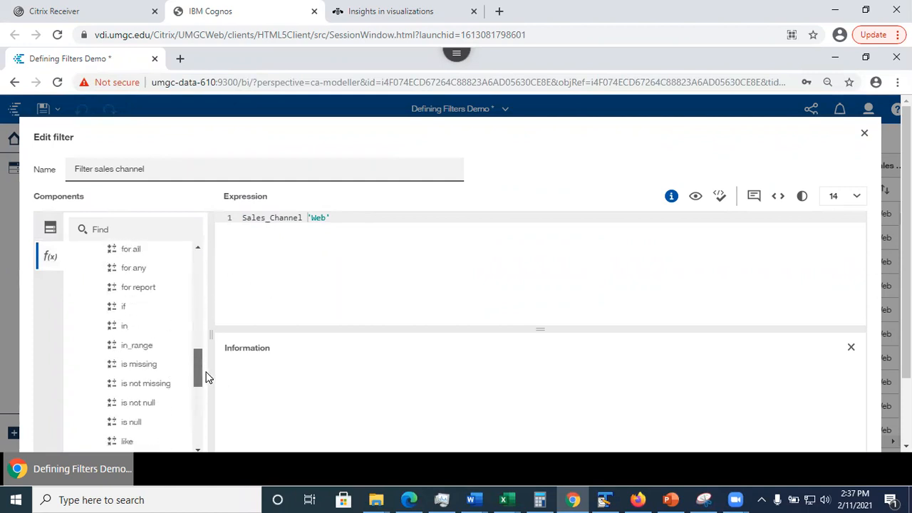
Step: Insert the 'in' operator to make Sales_Channel in ('Web', 'Agent') and save
left_click(124, 325)
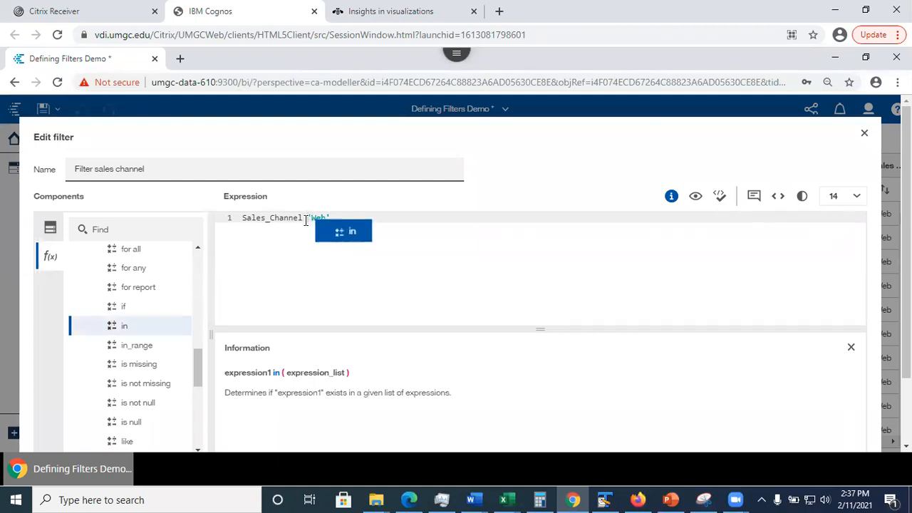
left_click(351, 231)
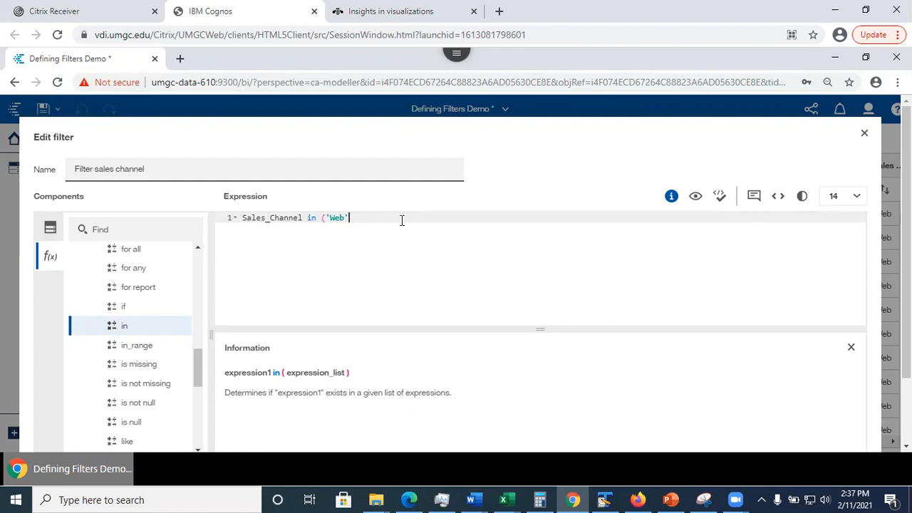
type(")")
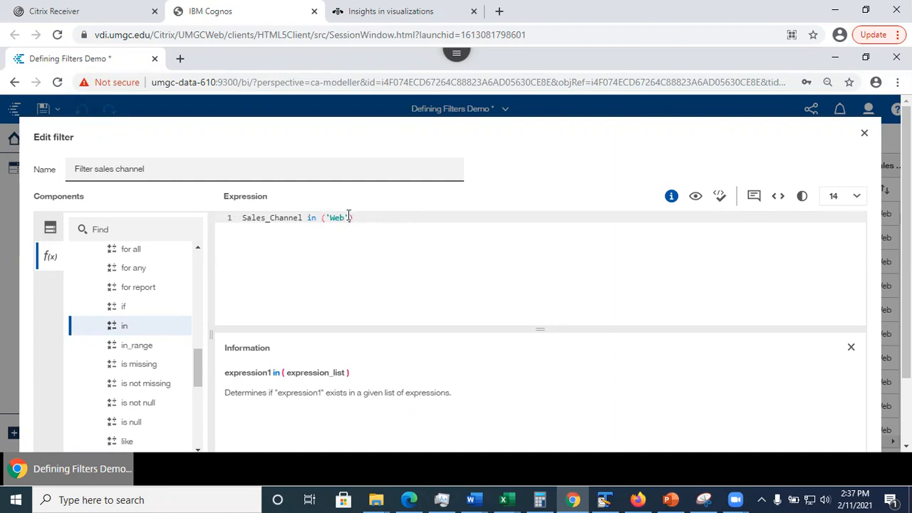
type(", ''")
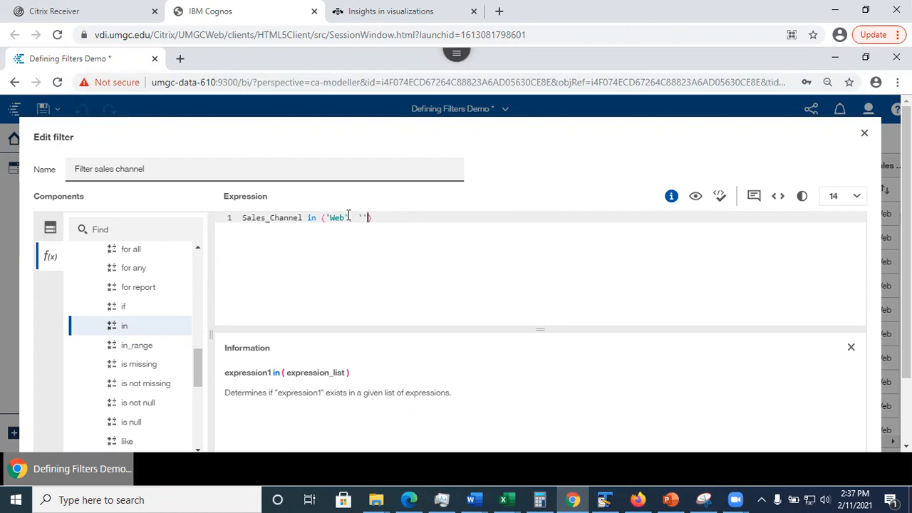
type("Agent")
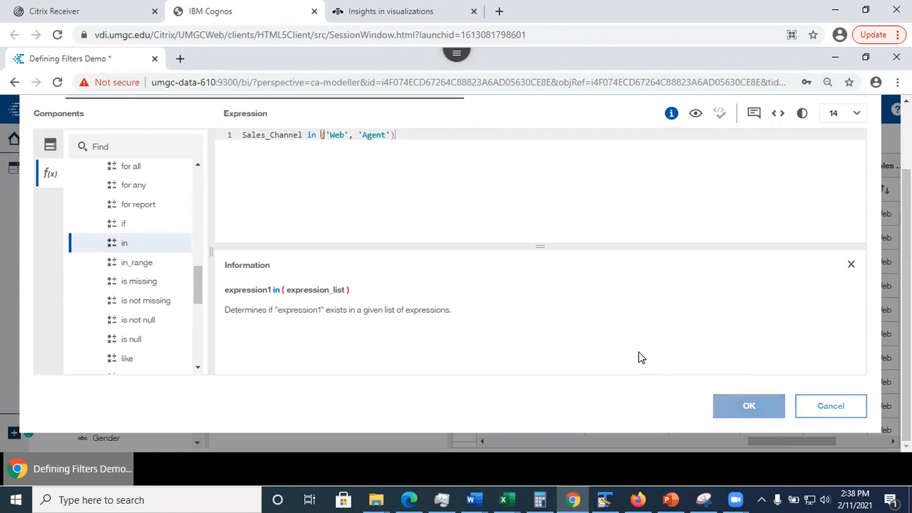
left_click(748, 406)
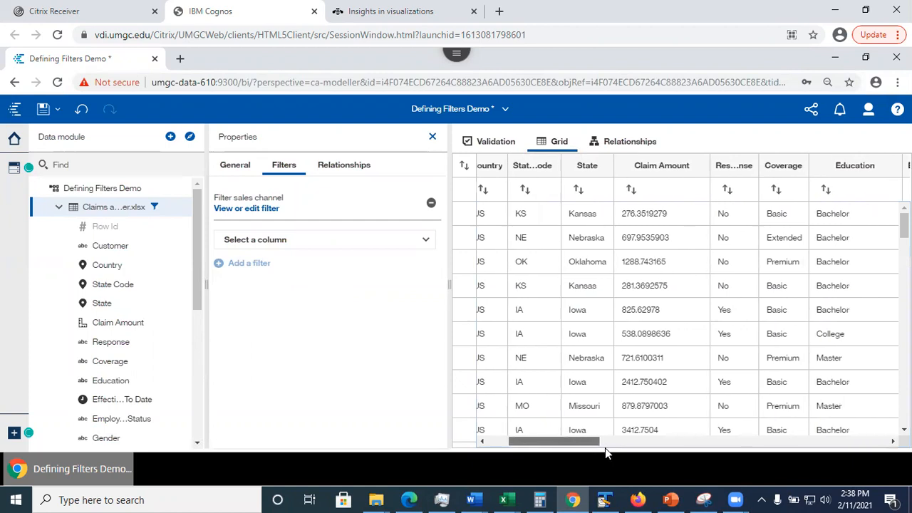
Step: Scroll the grid right to the Sales Channel column showing Agent and Web values
scroll("right", 3)
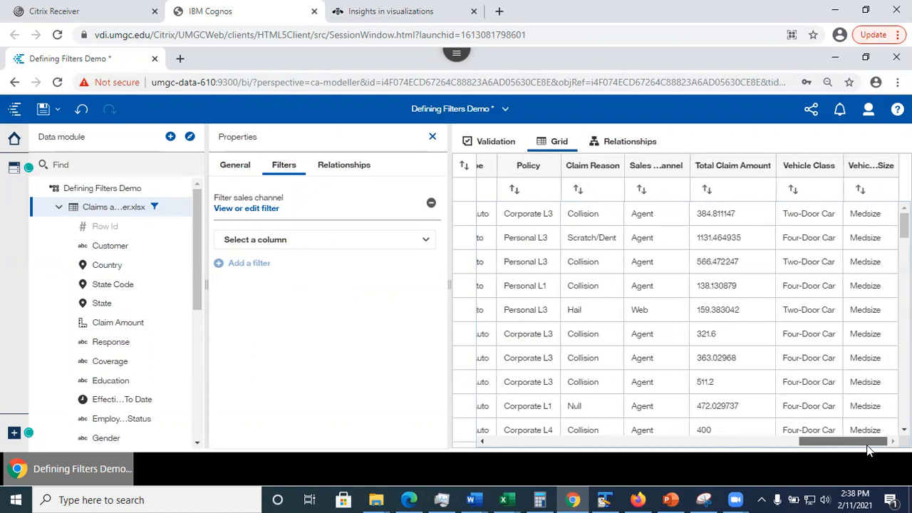
mouse_move(656, 165)
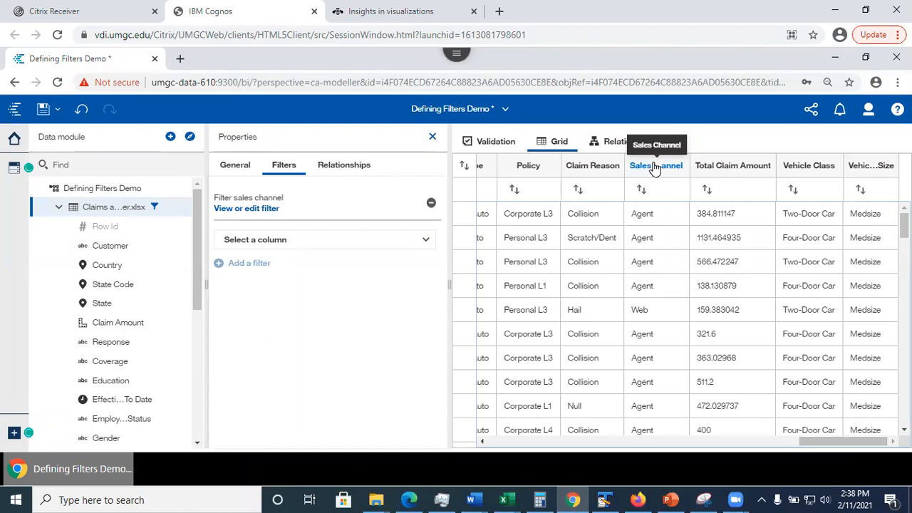
mouse_move(663, 198)
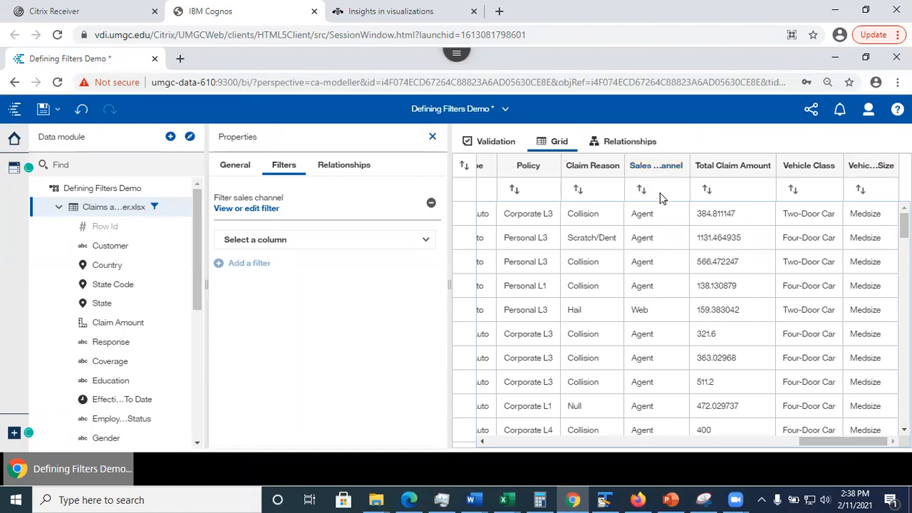
mouse_move(649, 323)
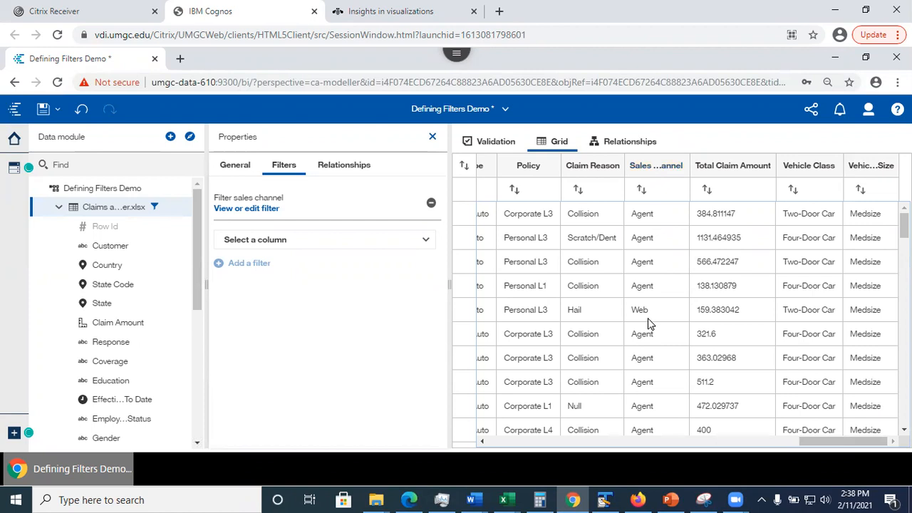
mouse_move(644, 316)
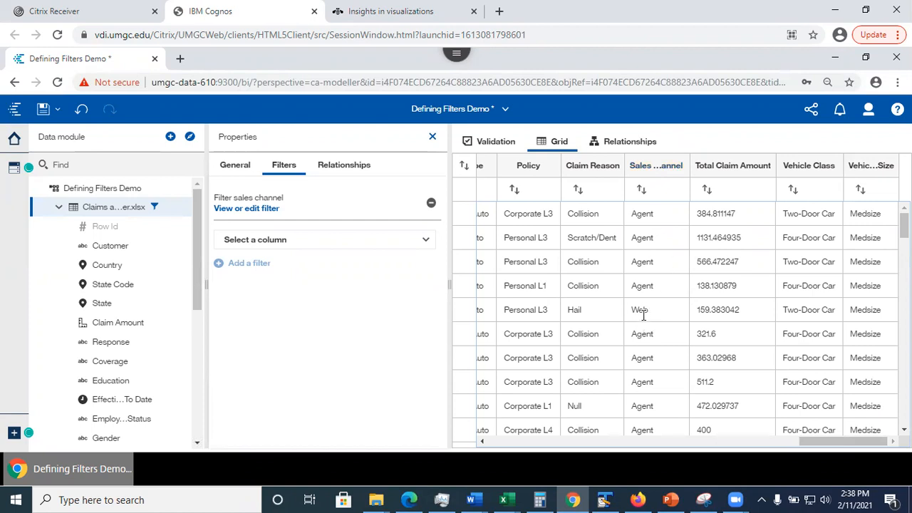
mouse_move(343, 332)
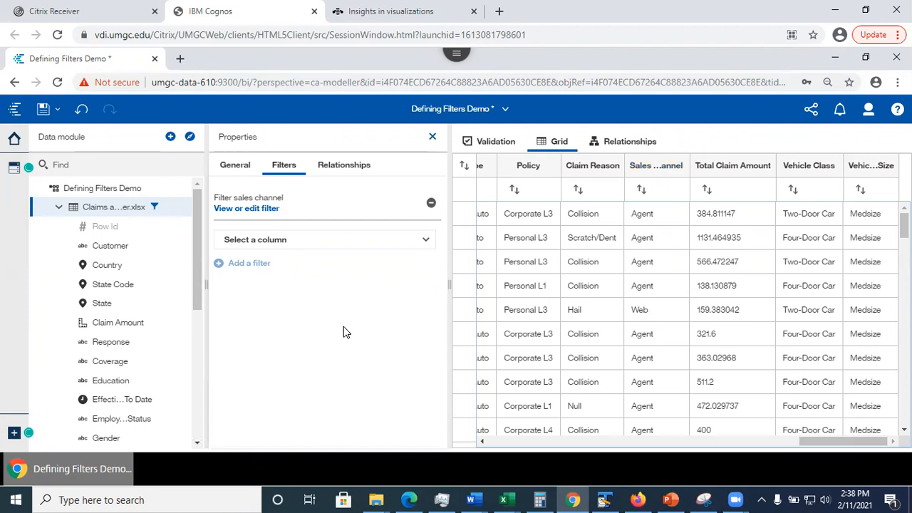
mouse_move(45, 109)
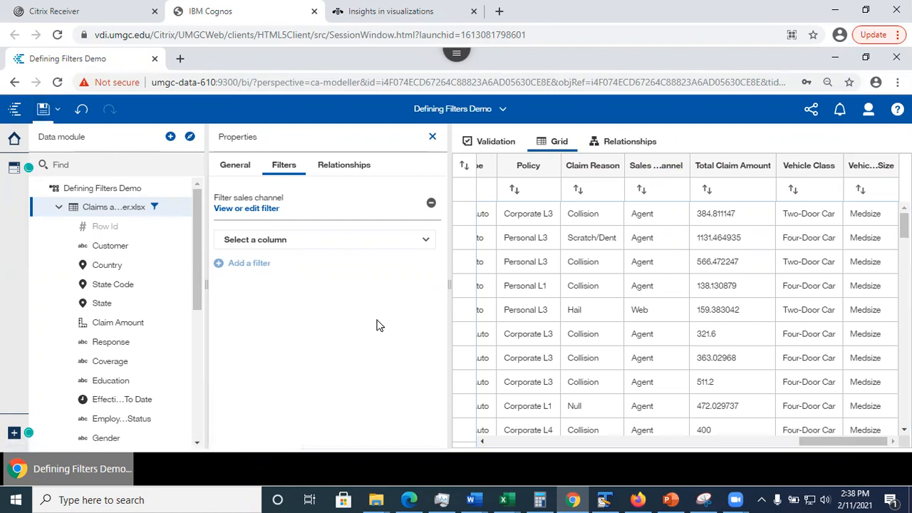
mouse_move(369, 318)
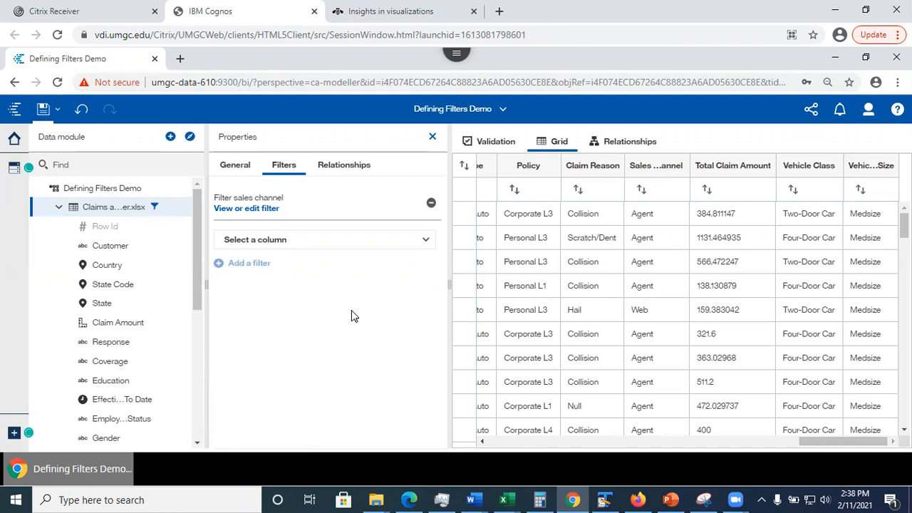
mouse_move(349, 337)
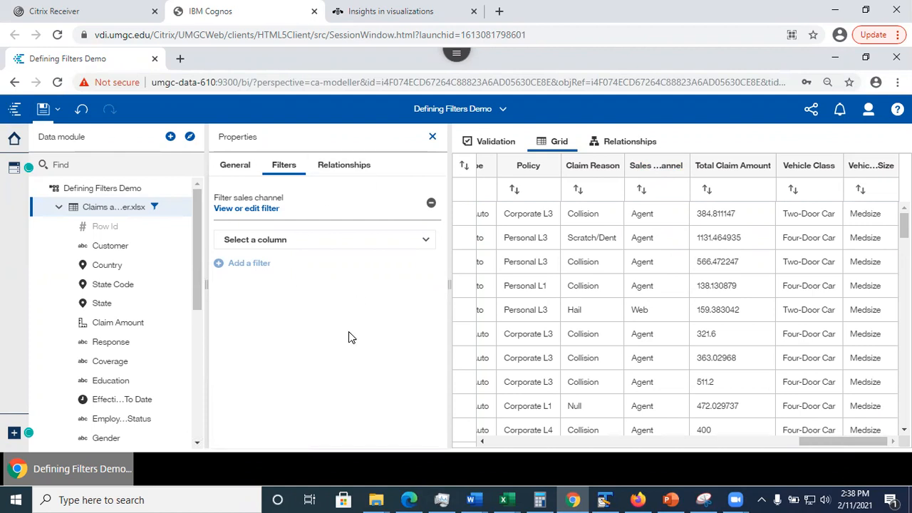
mouse_move(349, 340)
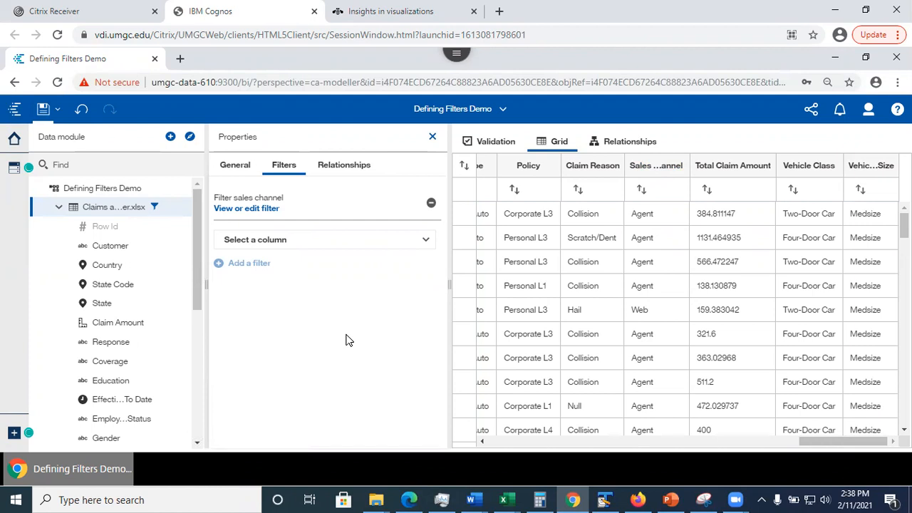
mouse_move(666, 218)
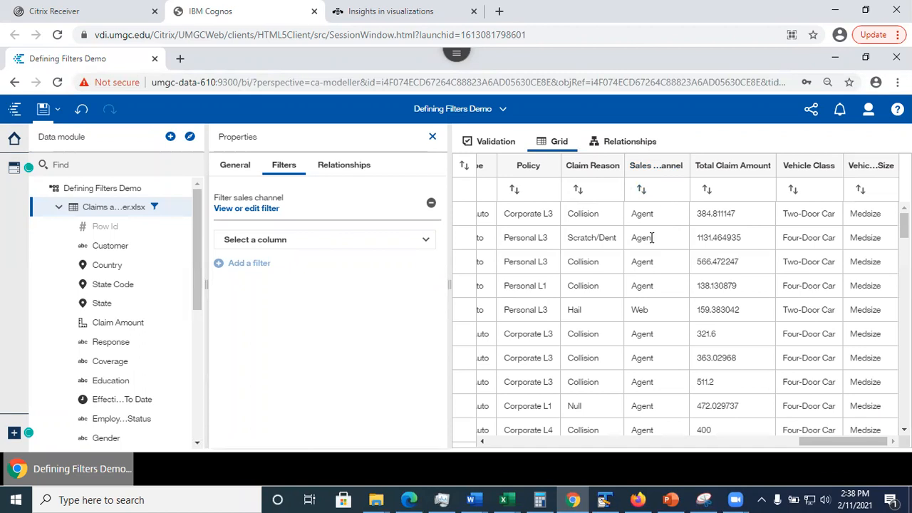
mouse_move(302, 372)
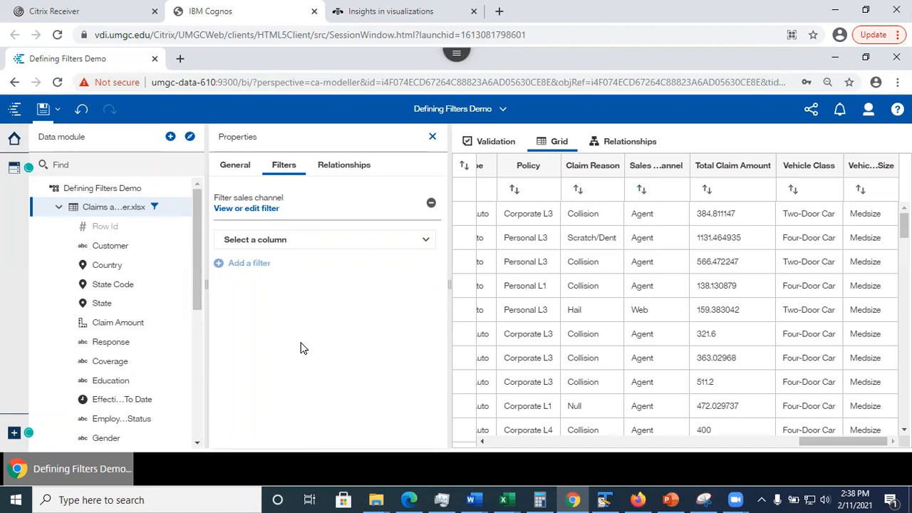
mouse_move(296, 210)
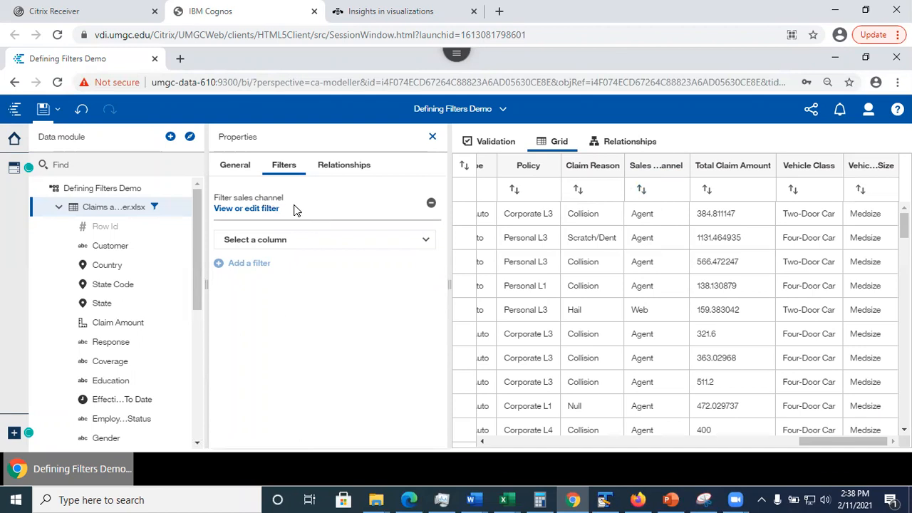
mouse_move(405, 206)
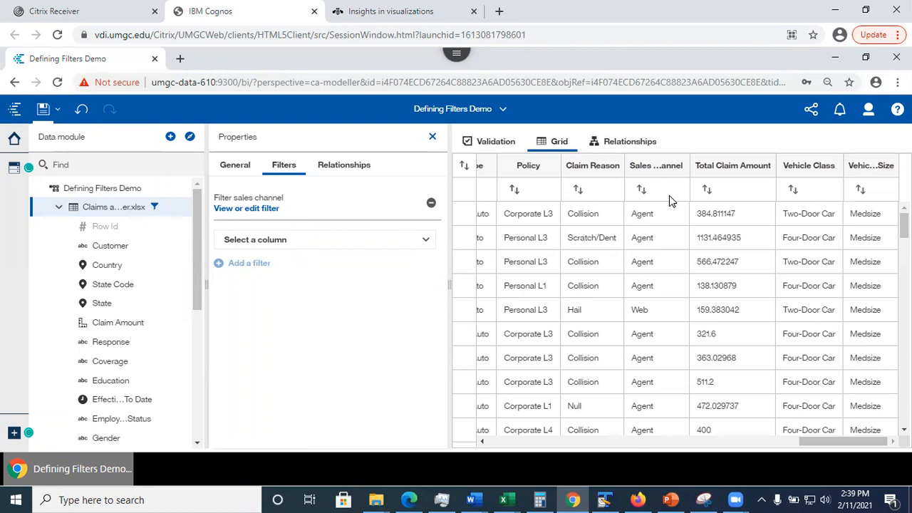
mouse_move(270, 370)
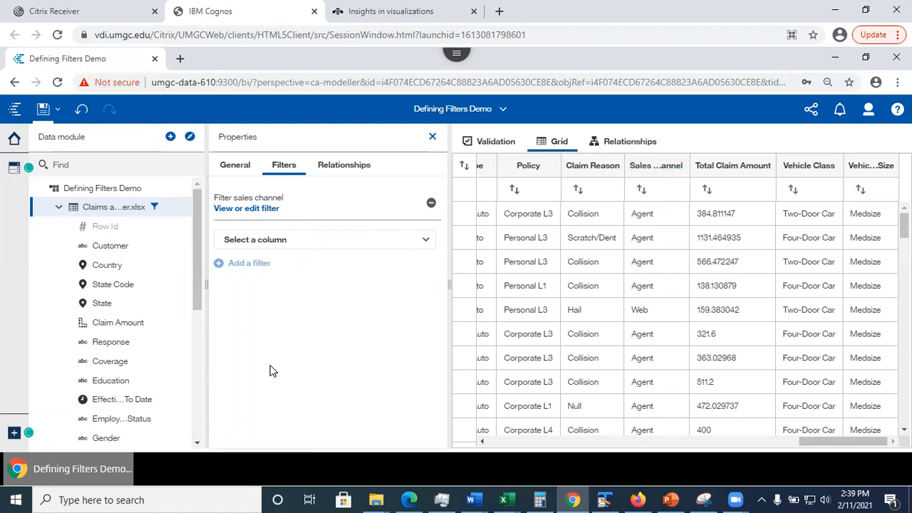
mouse_move(311, 345)
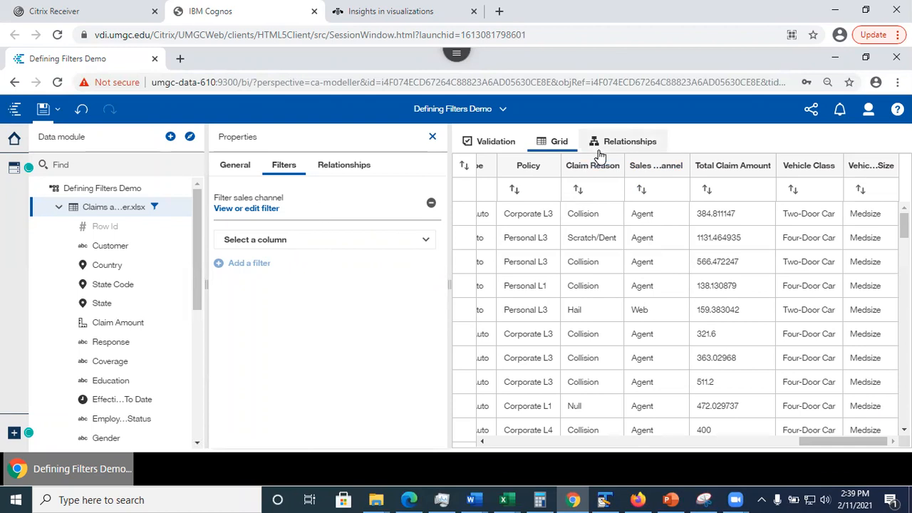
mouse_move(656, 166)
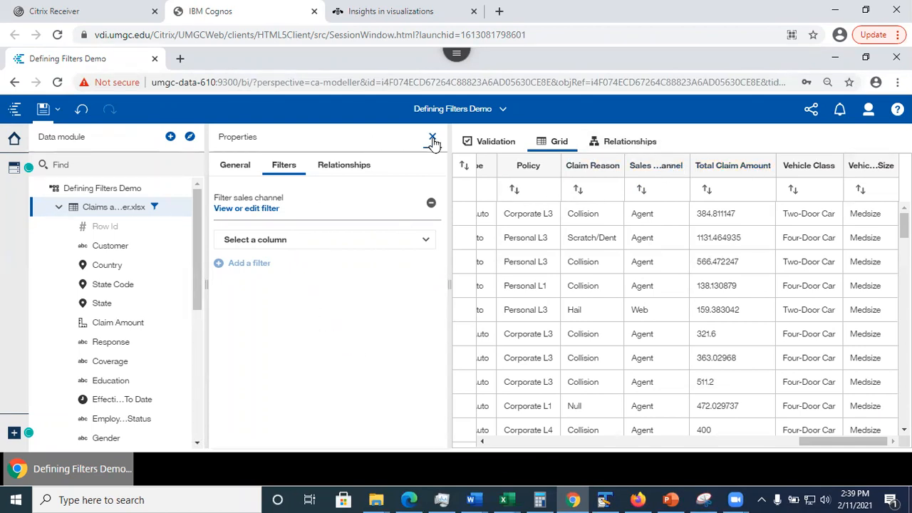
Step: Close the Properties pane to show the full claims grid
left_click(432, 137)
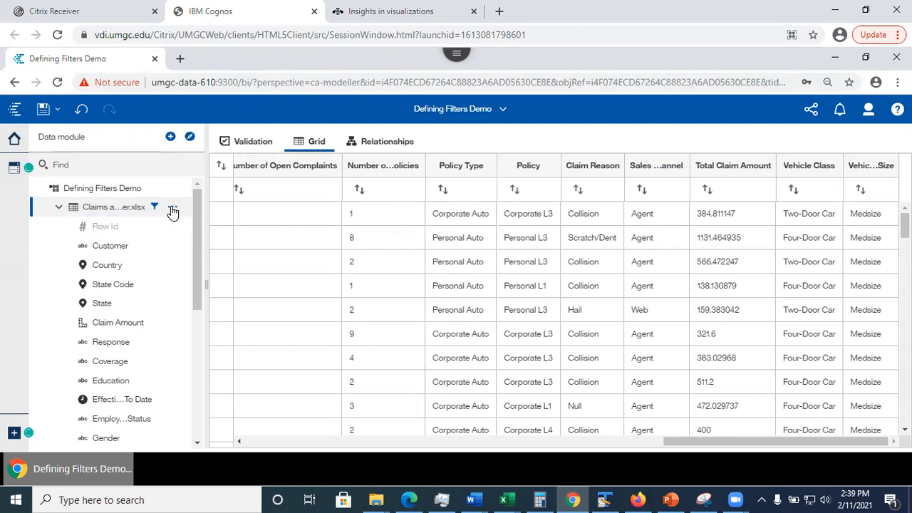
mouse_move(175, 212)
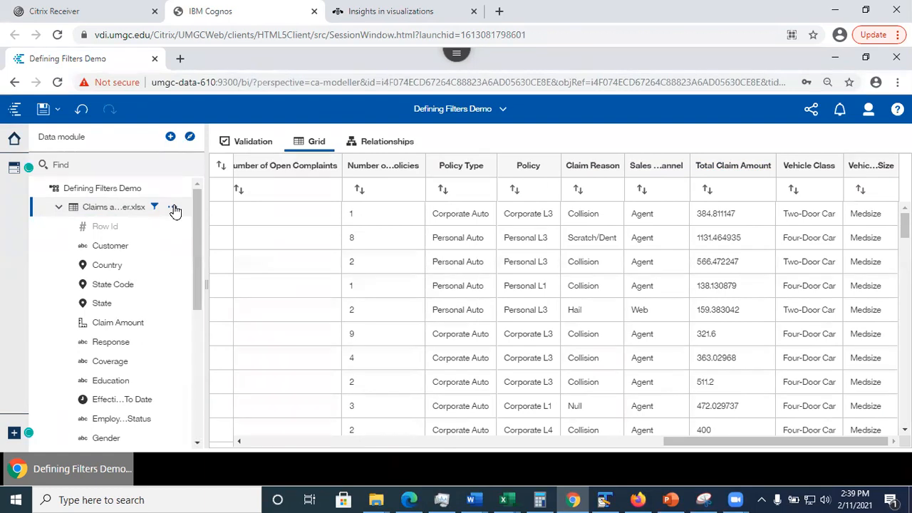
mouse_move(172, 207)
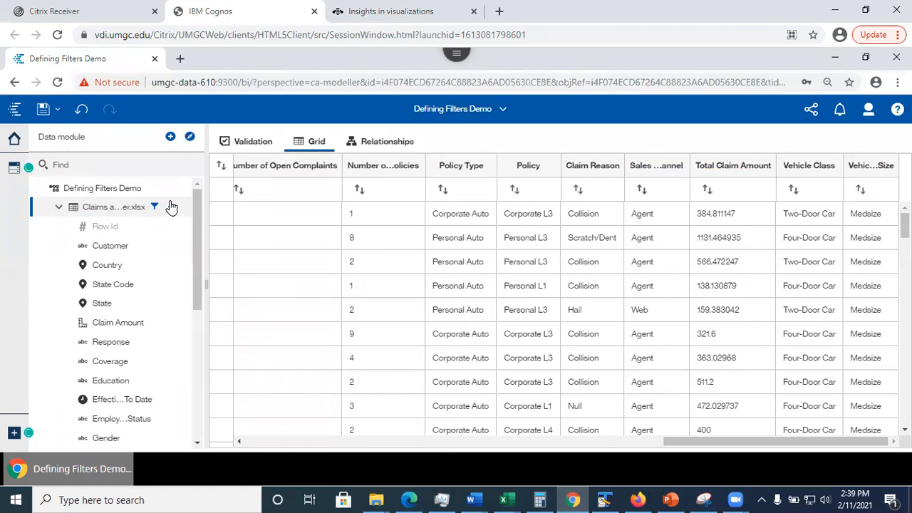